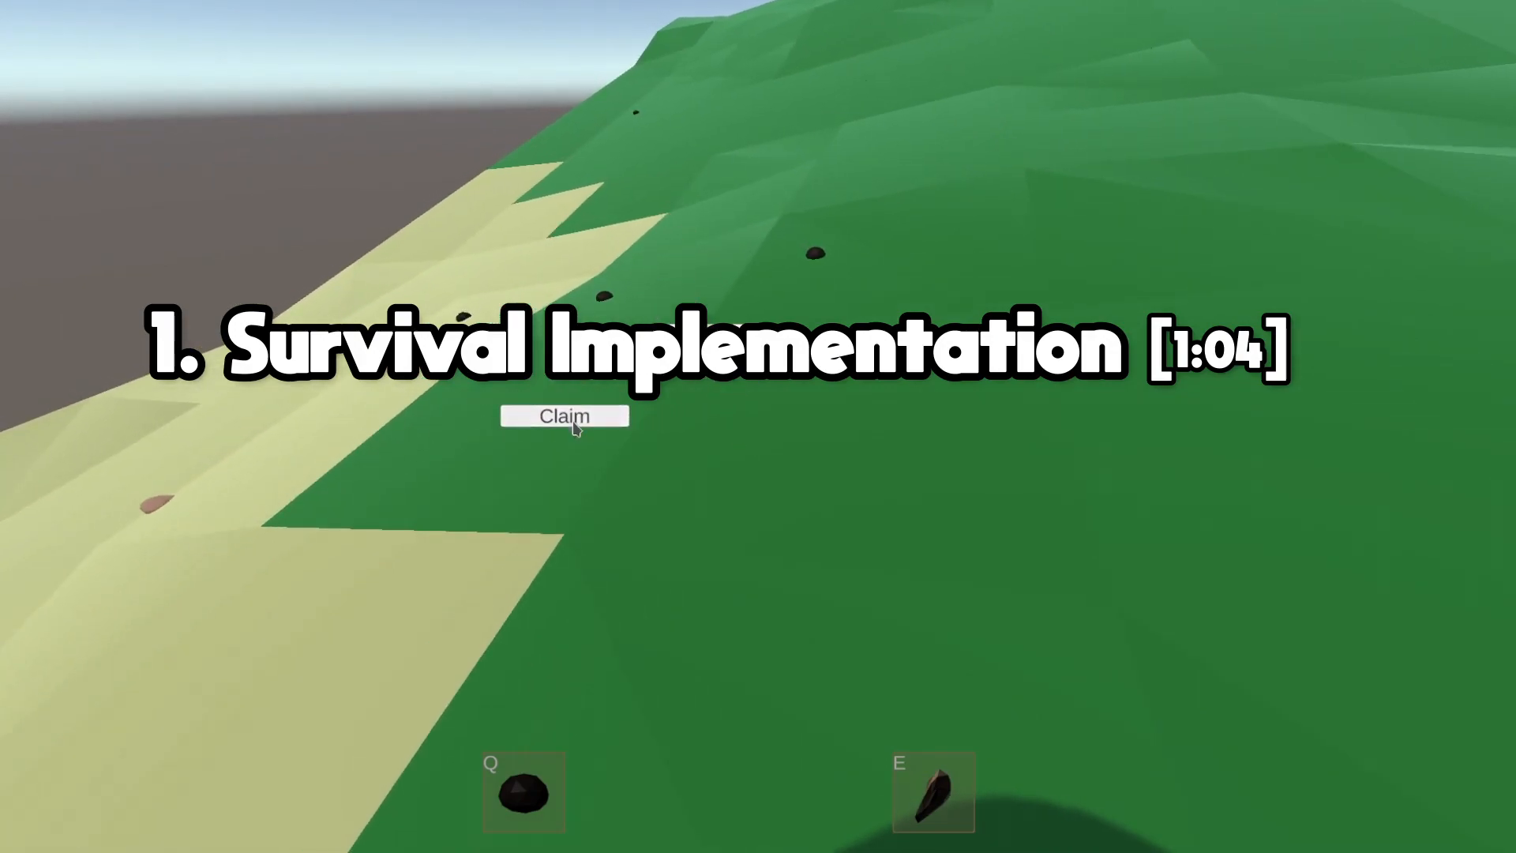
Step: Claim the stone pile into the inventory and drop the held stone back into the world
left_click(564, 415)
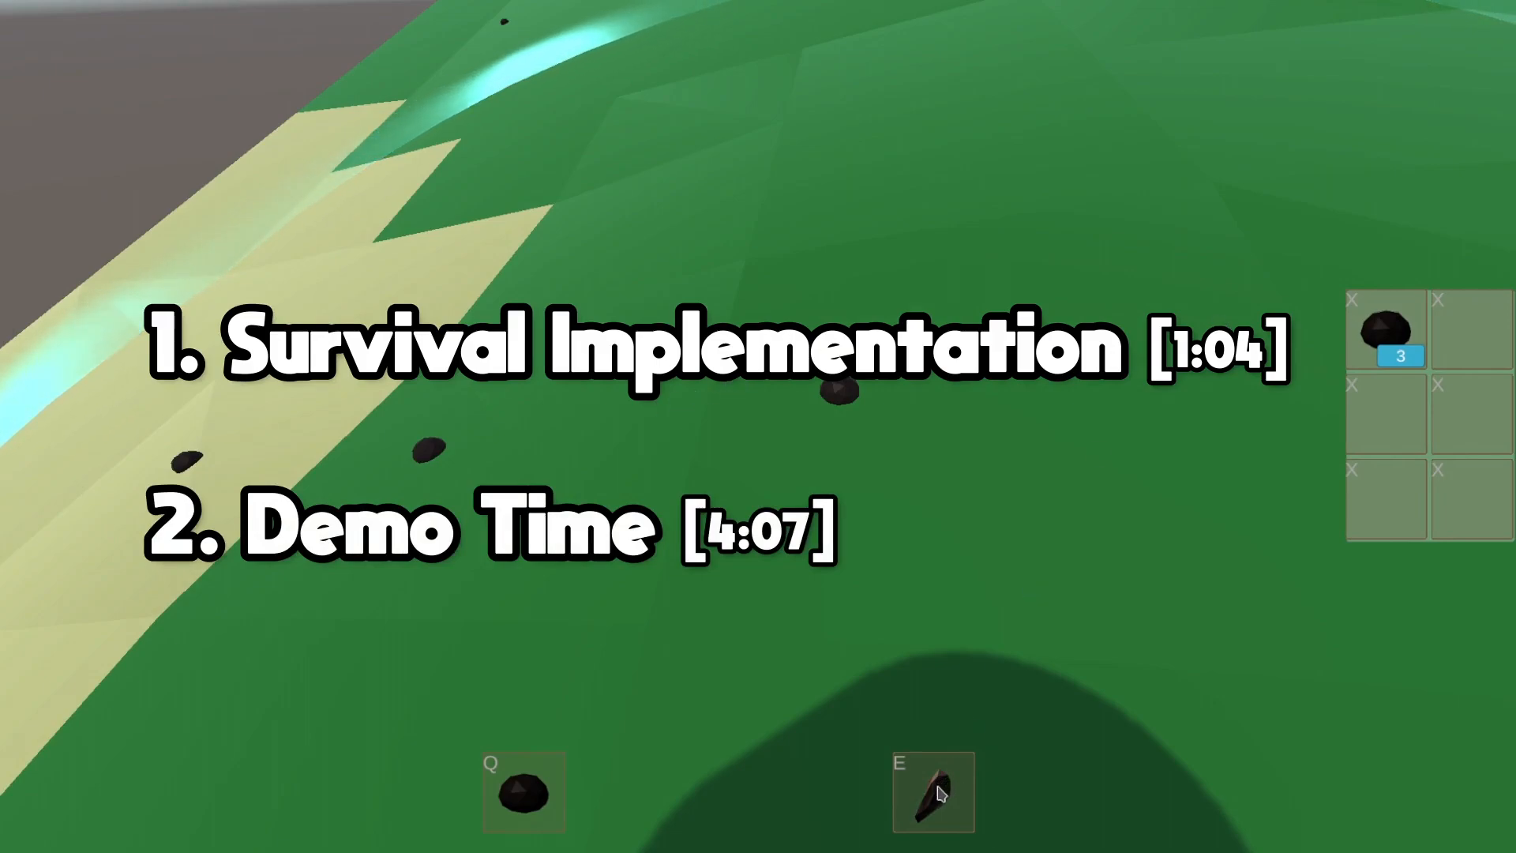
mouse_move(619, 113)
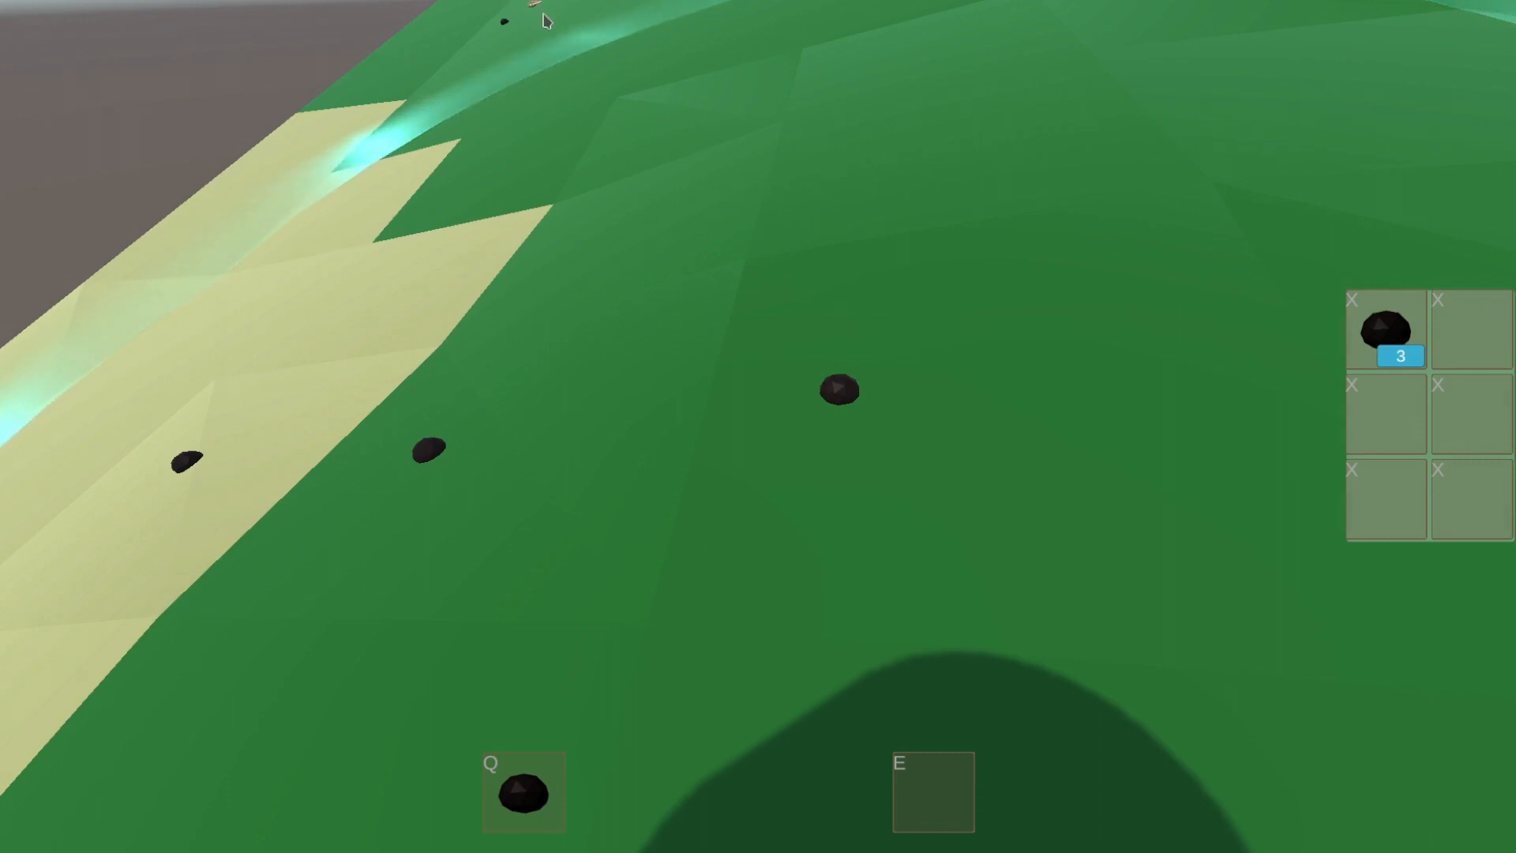
mouse_move(730, 430)
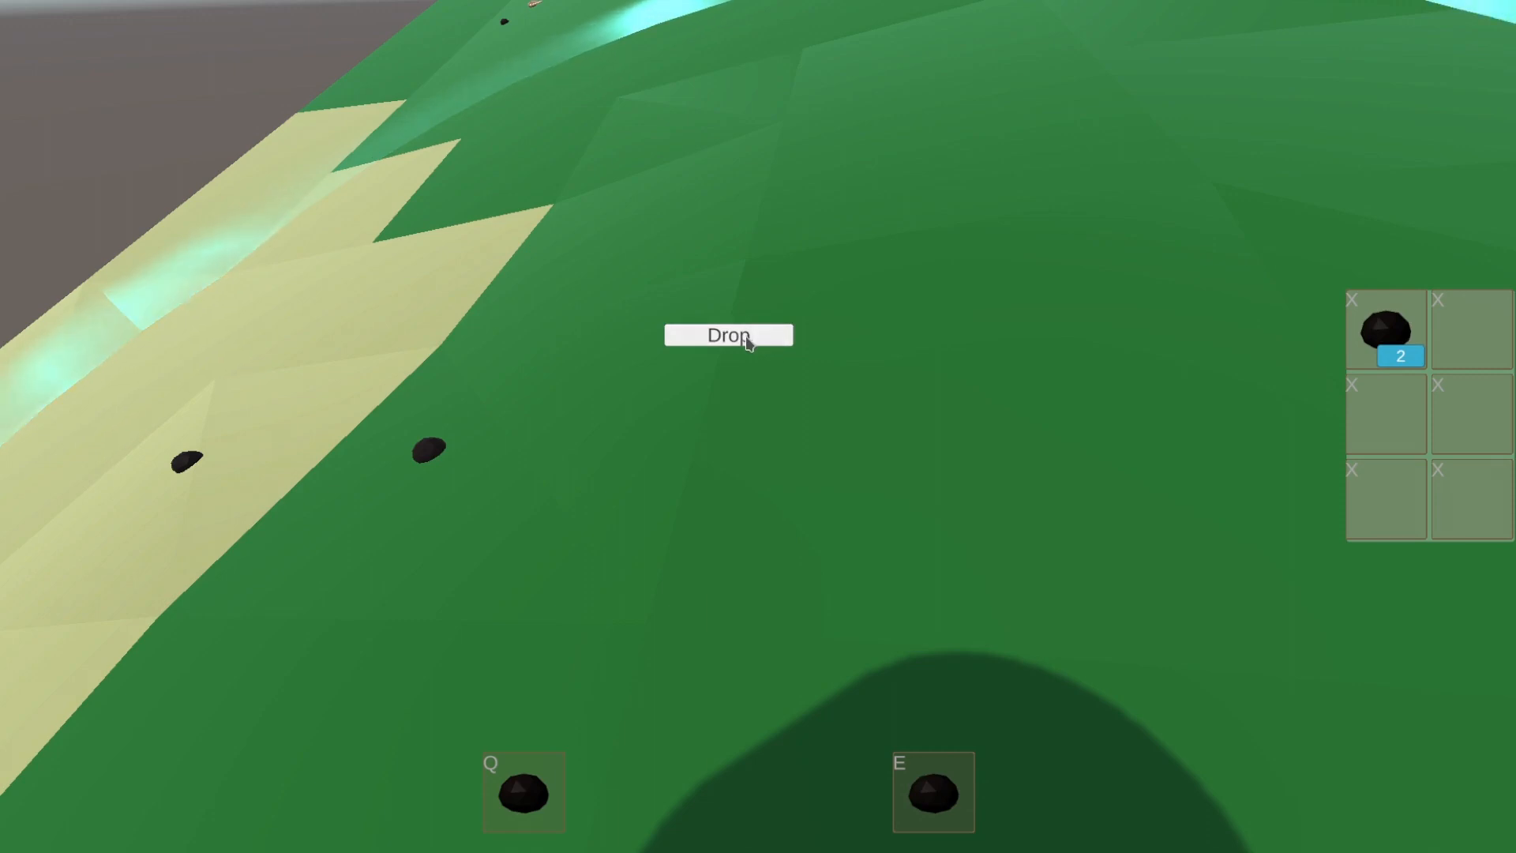
left_click(728, 335)
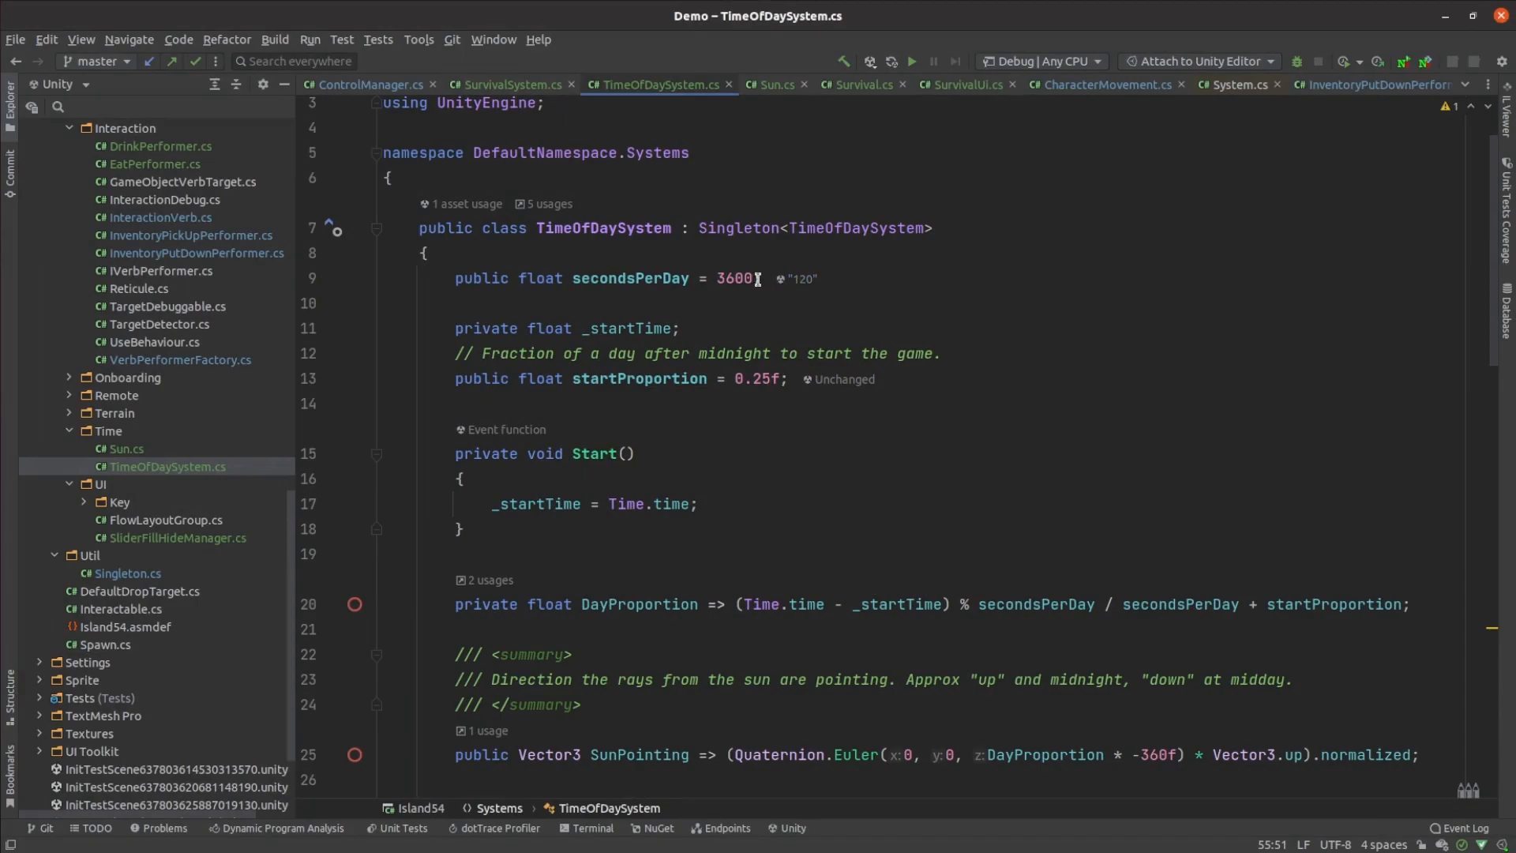
Step: Review secondsPerDay = 3600, the dawn brightness calculation and the MinutesPassed event in Update
double_click(735, 278)
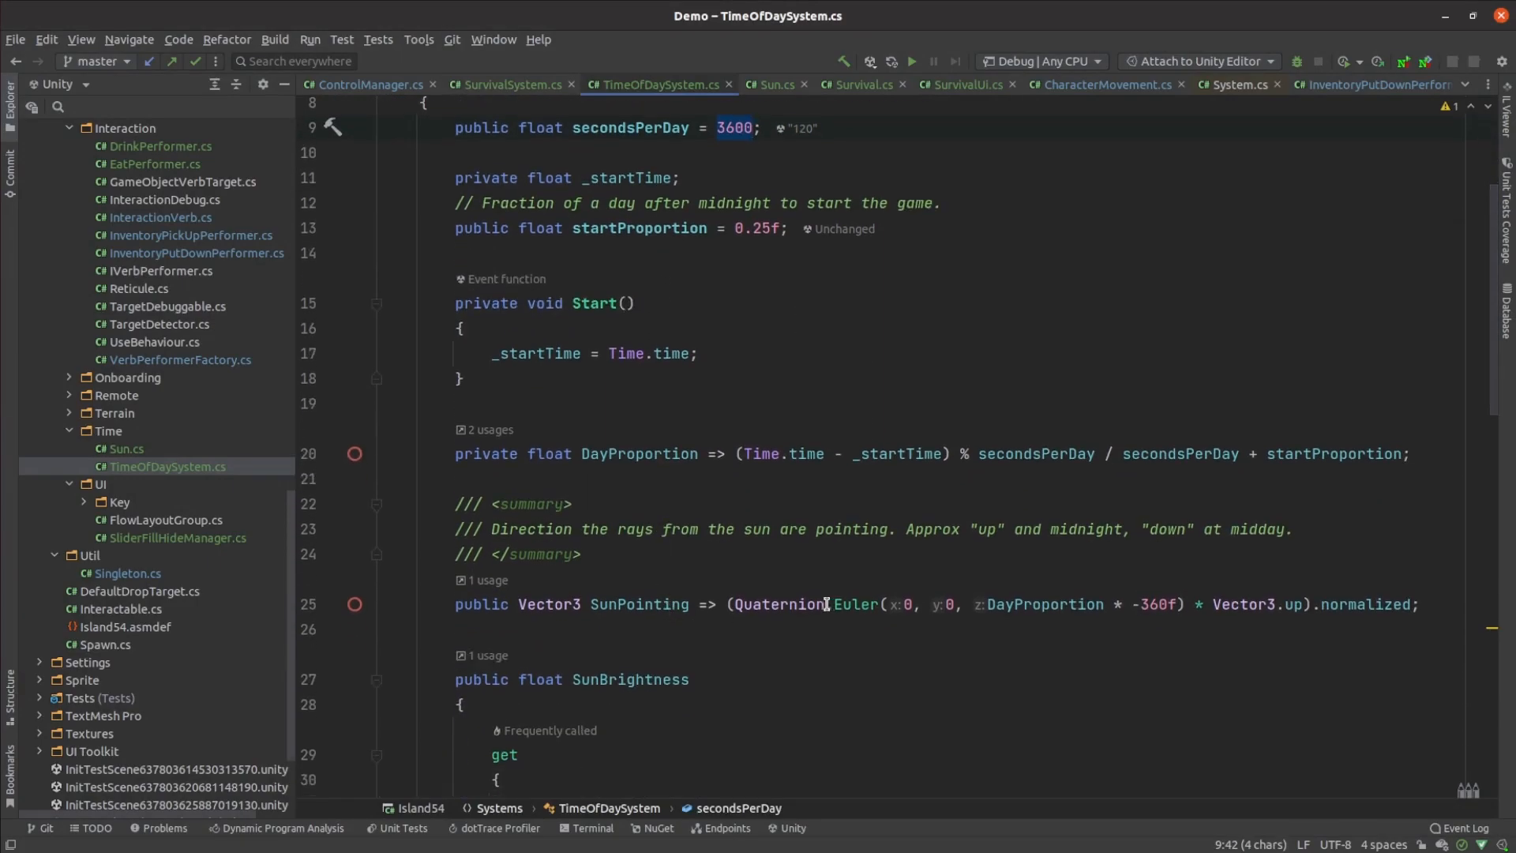
scroll("down", 3)
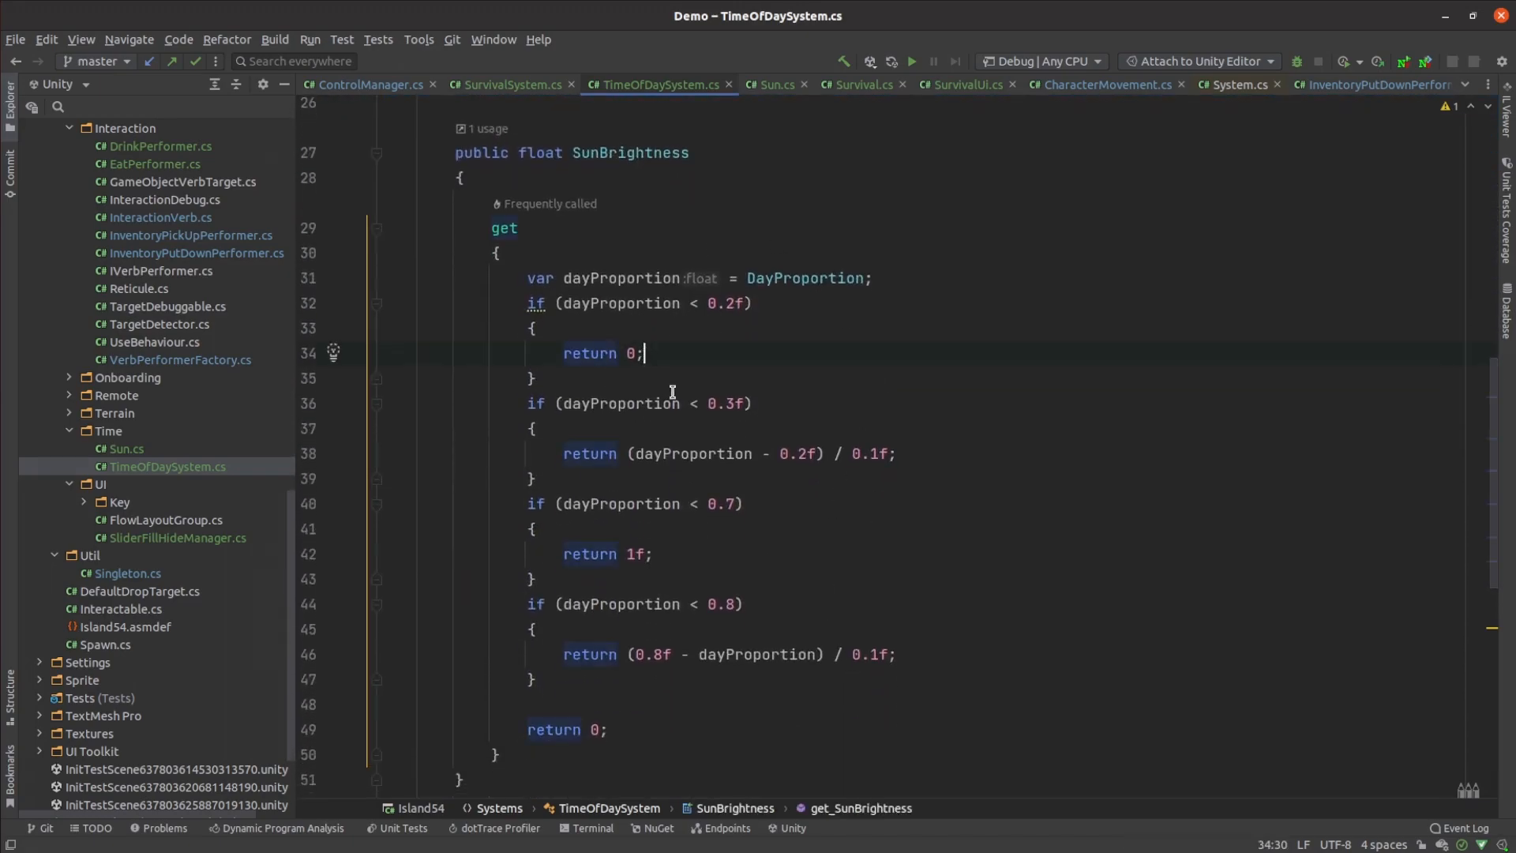
left_click(588, 453)
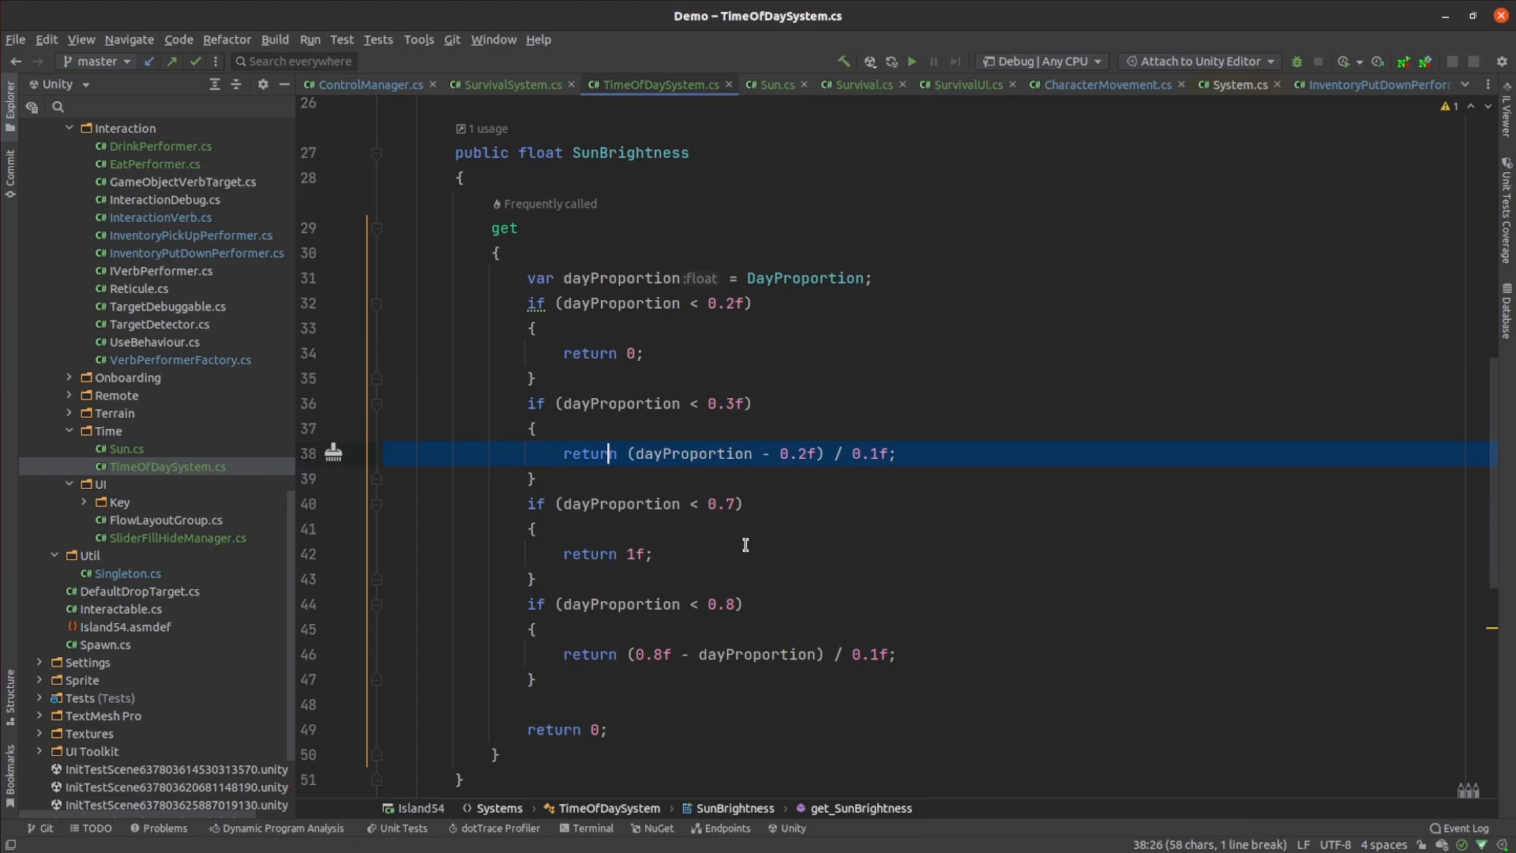
scroll("down", 3)
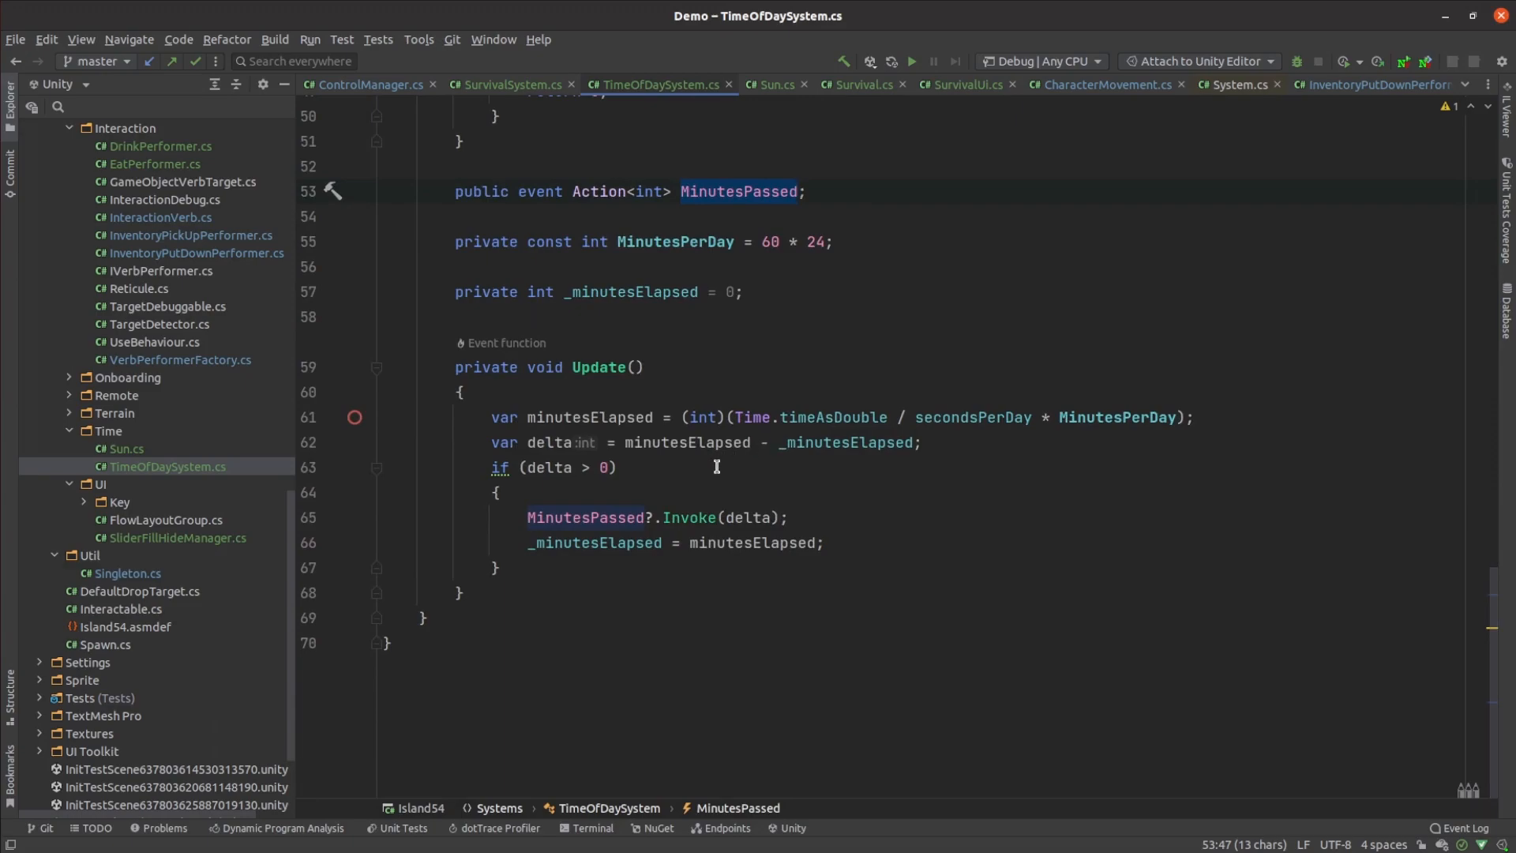
mouse_move(824, 442)
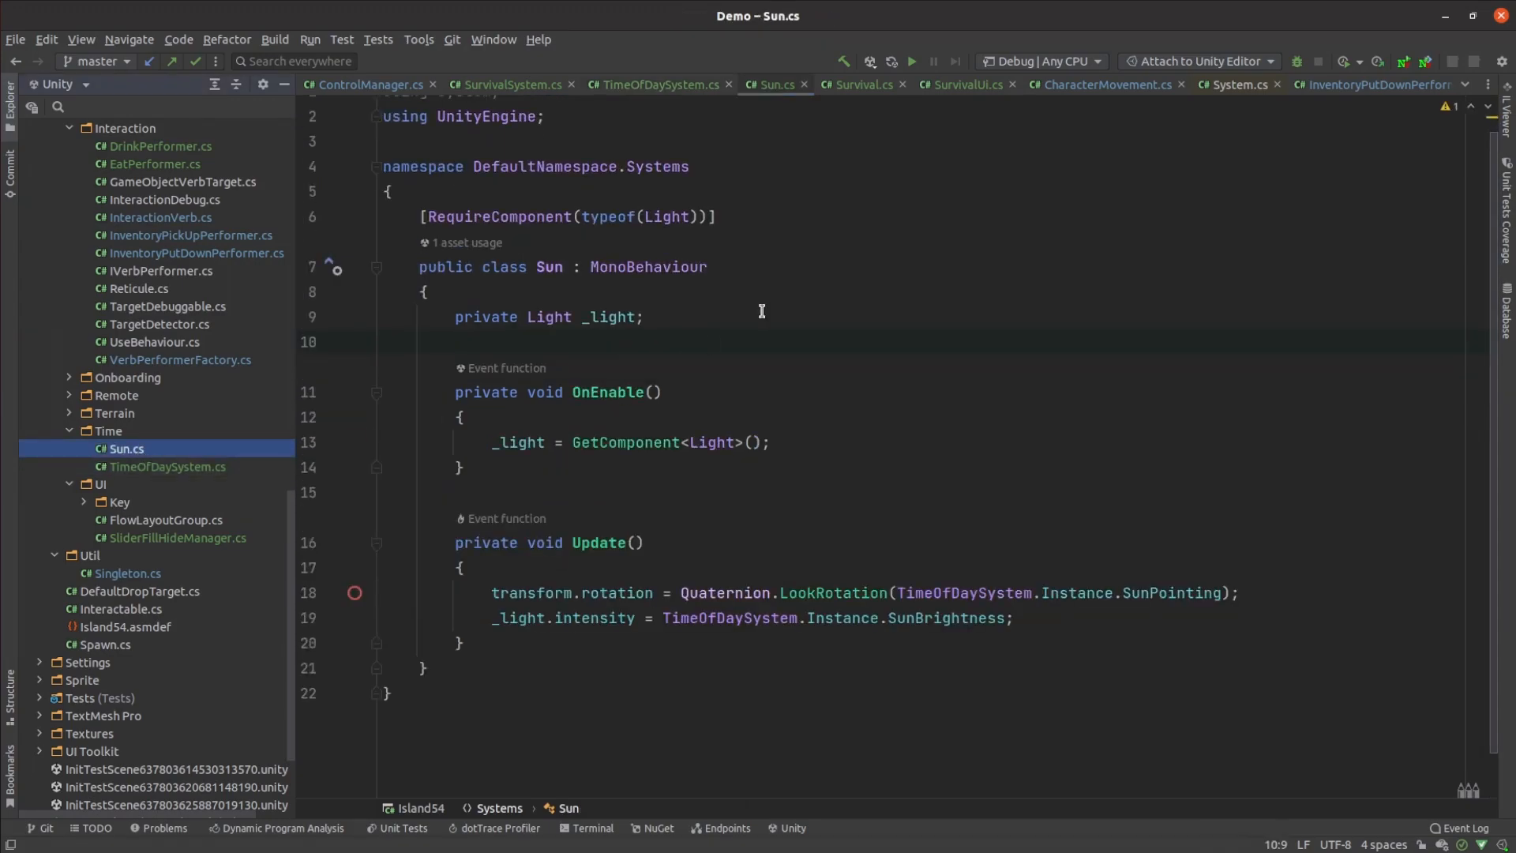
mouse_move(755, 323)
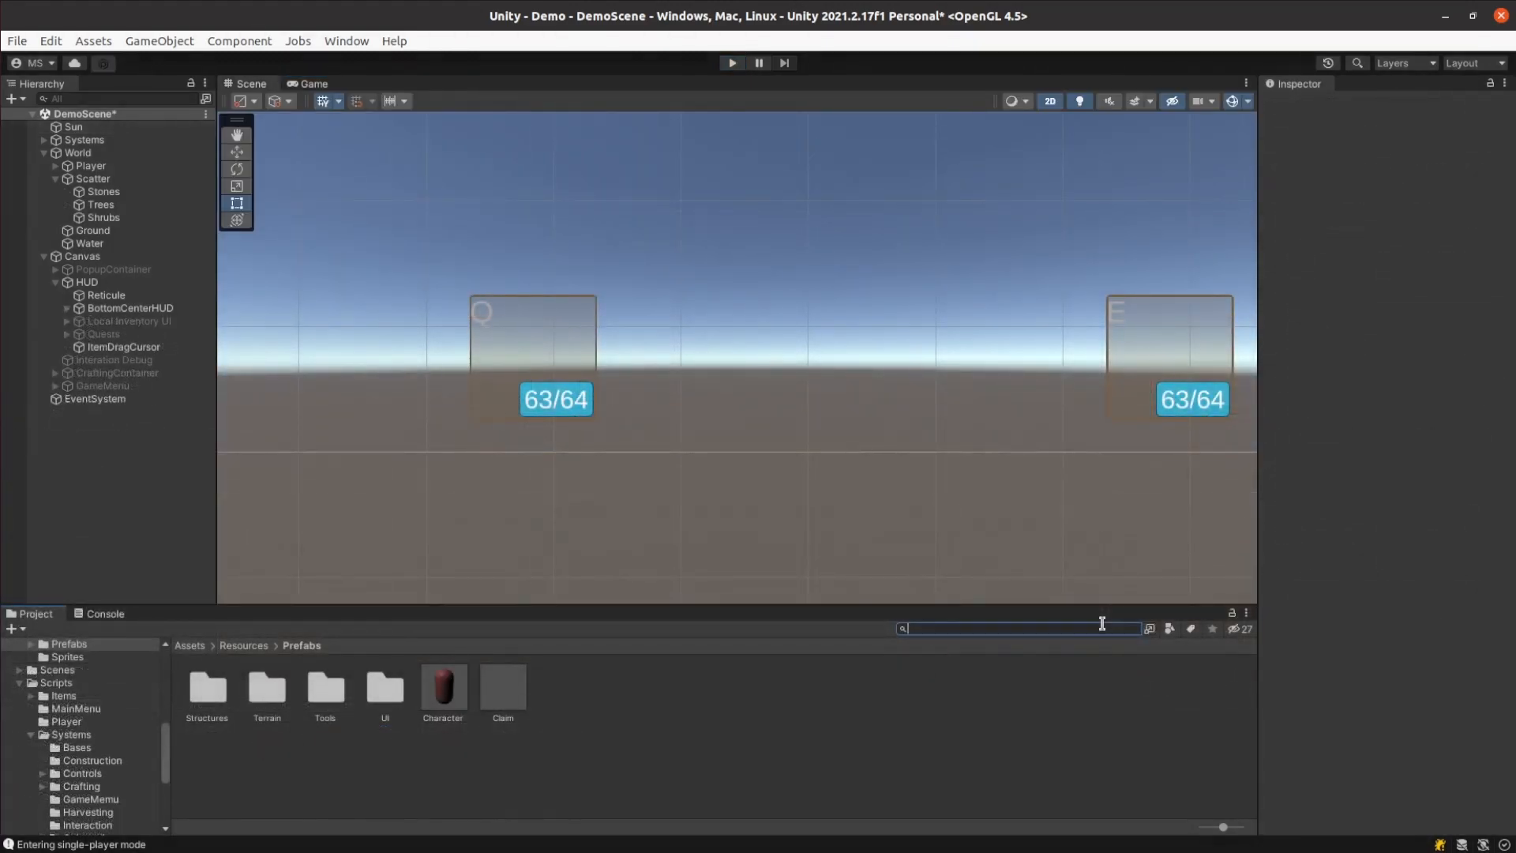
Step: Search 'rasp' to select the Raspberry shrub prefab, then the Spruce Stick prefab, viewing their item settings
type("rasp")
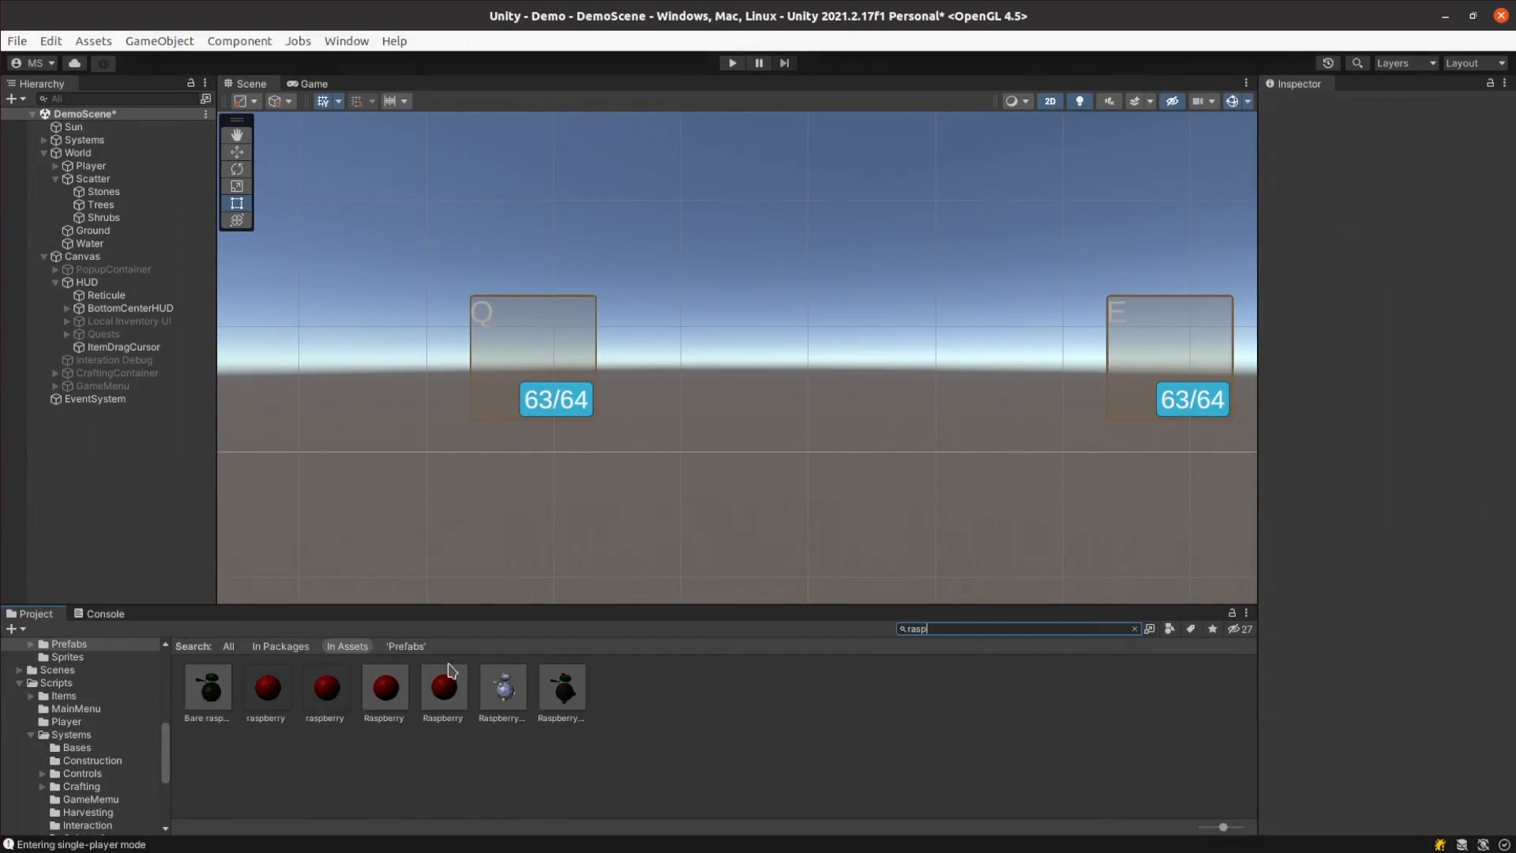
left_click(561, 688)
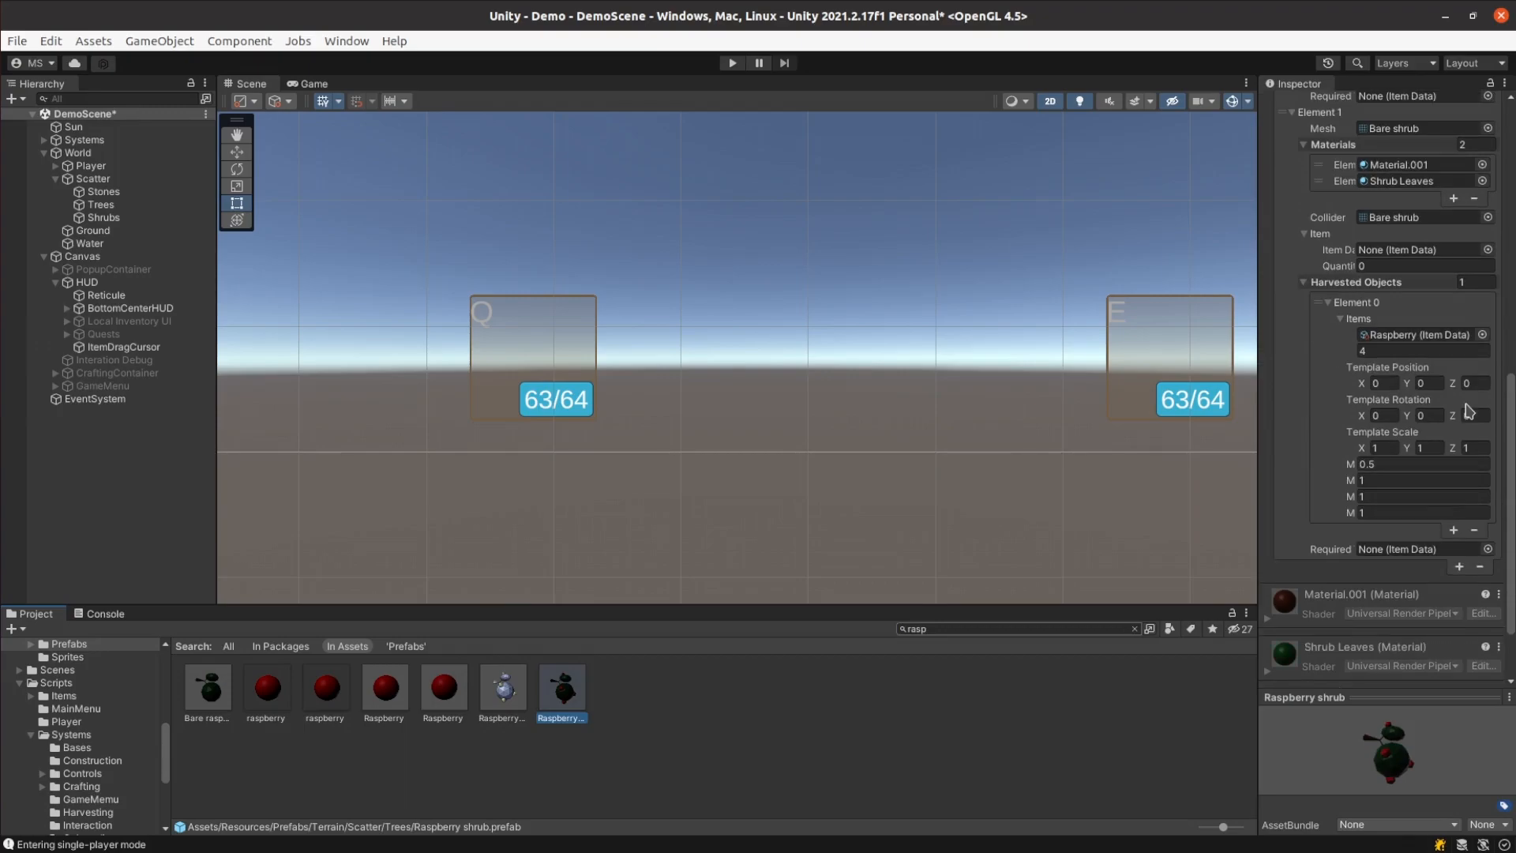
left_click(442, 687)
type("stick")
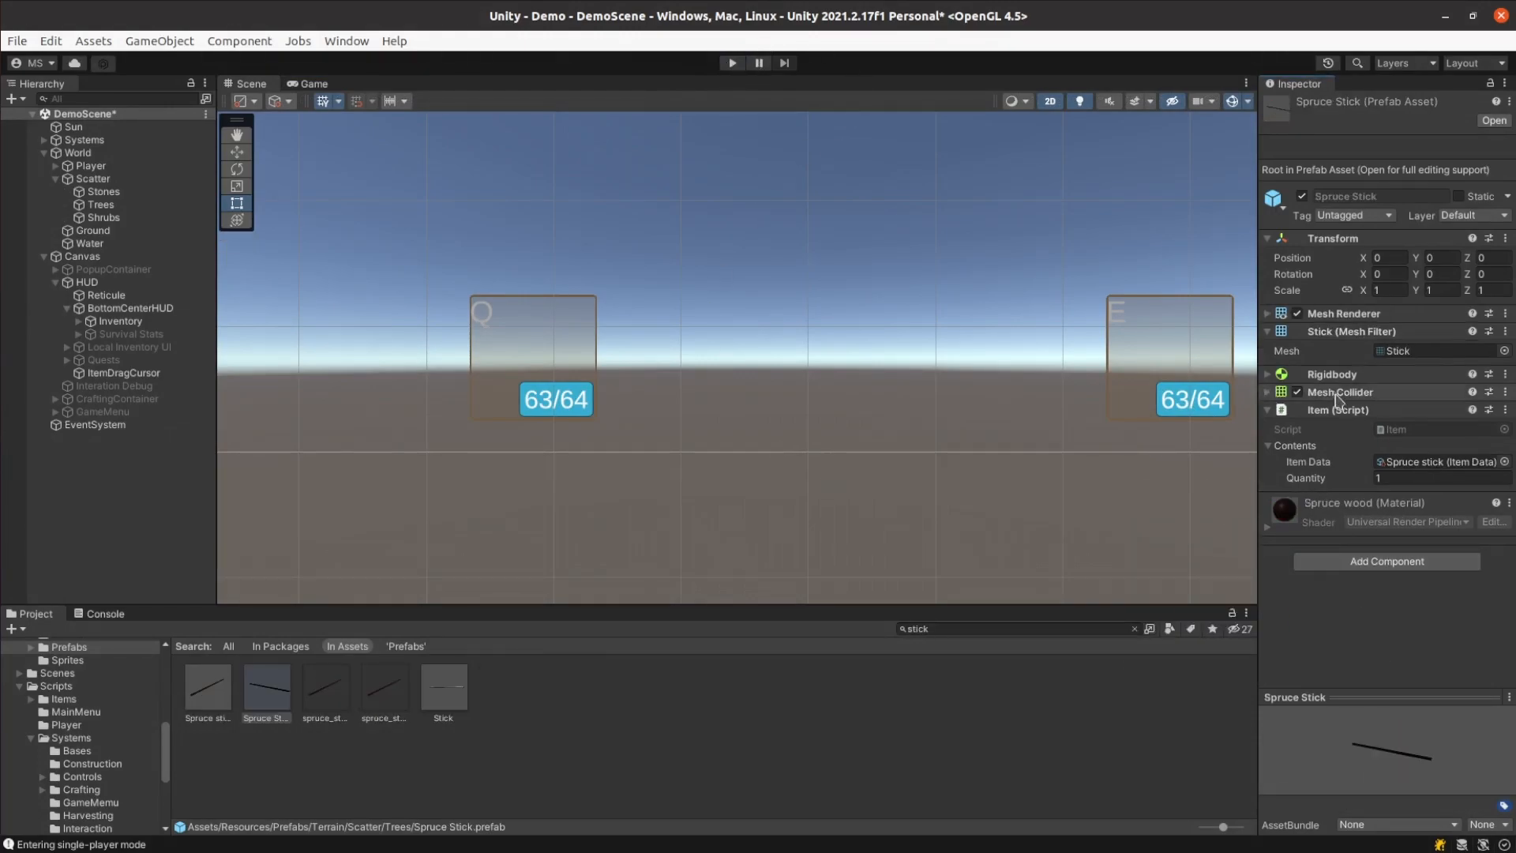
left_click(1385, 542)
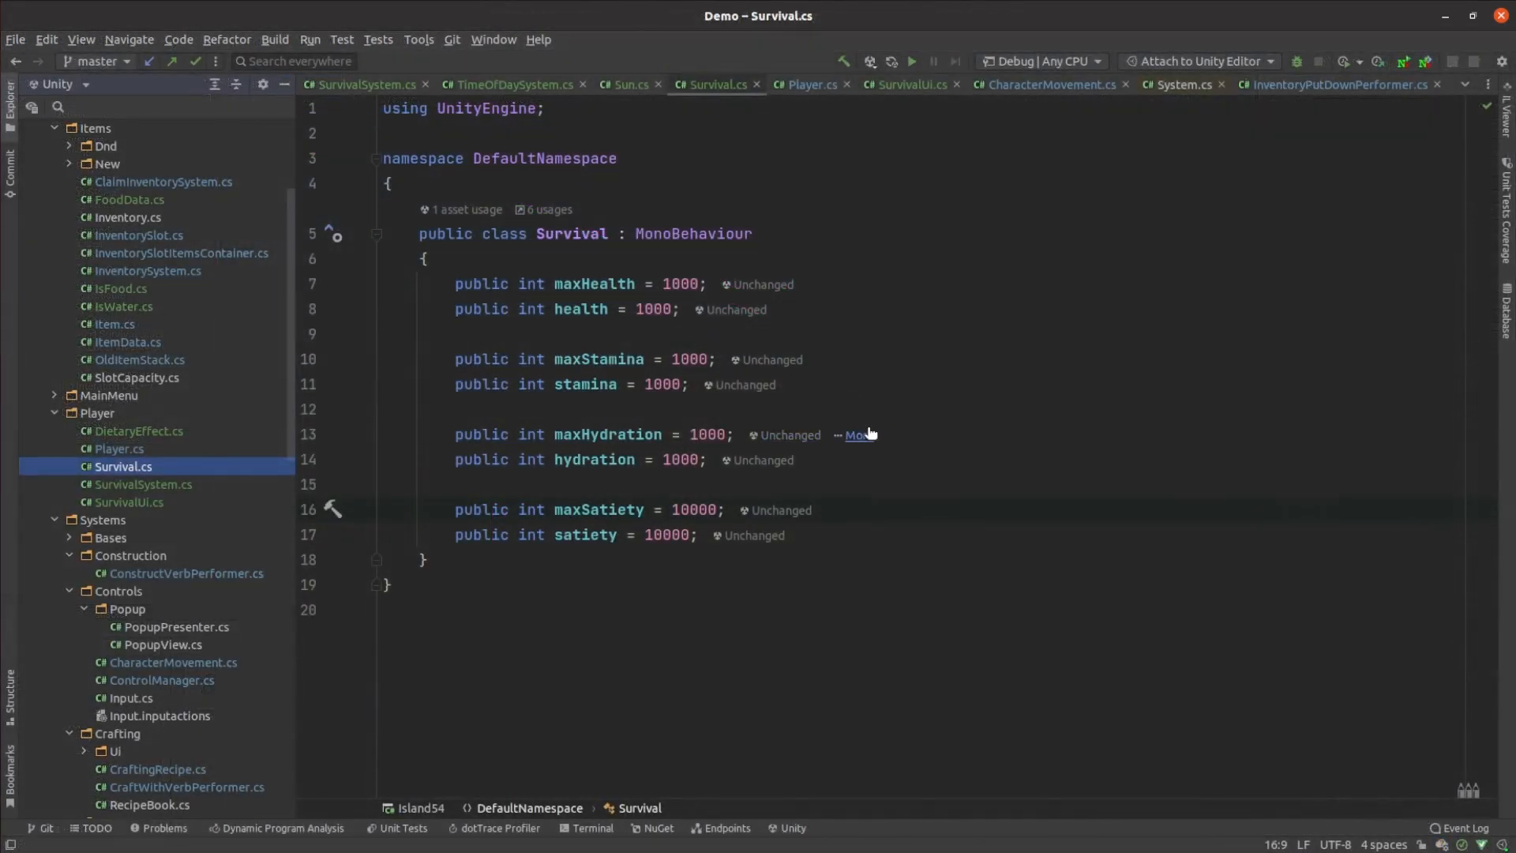
Step: Switch from Player.cs to Survival.cs and highlight the hydration field among the stat values
left_click(118, 447)
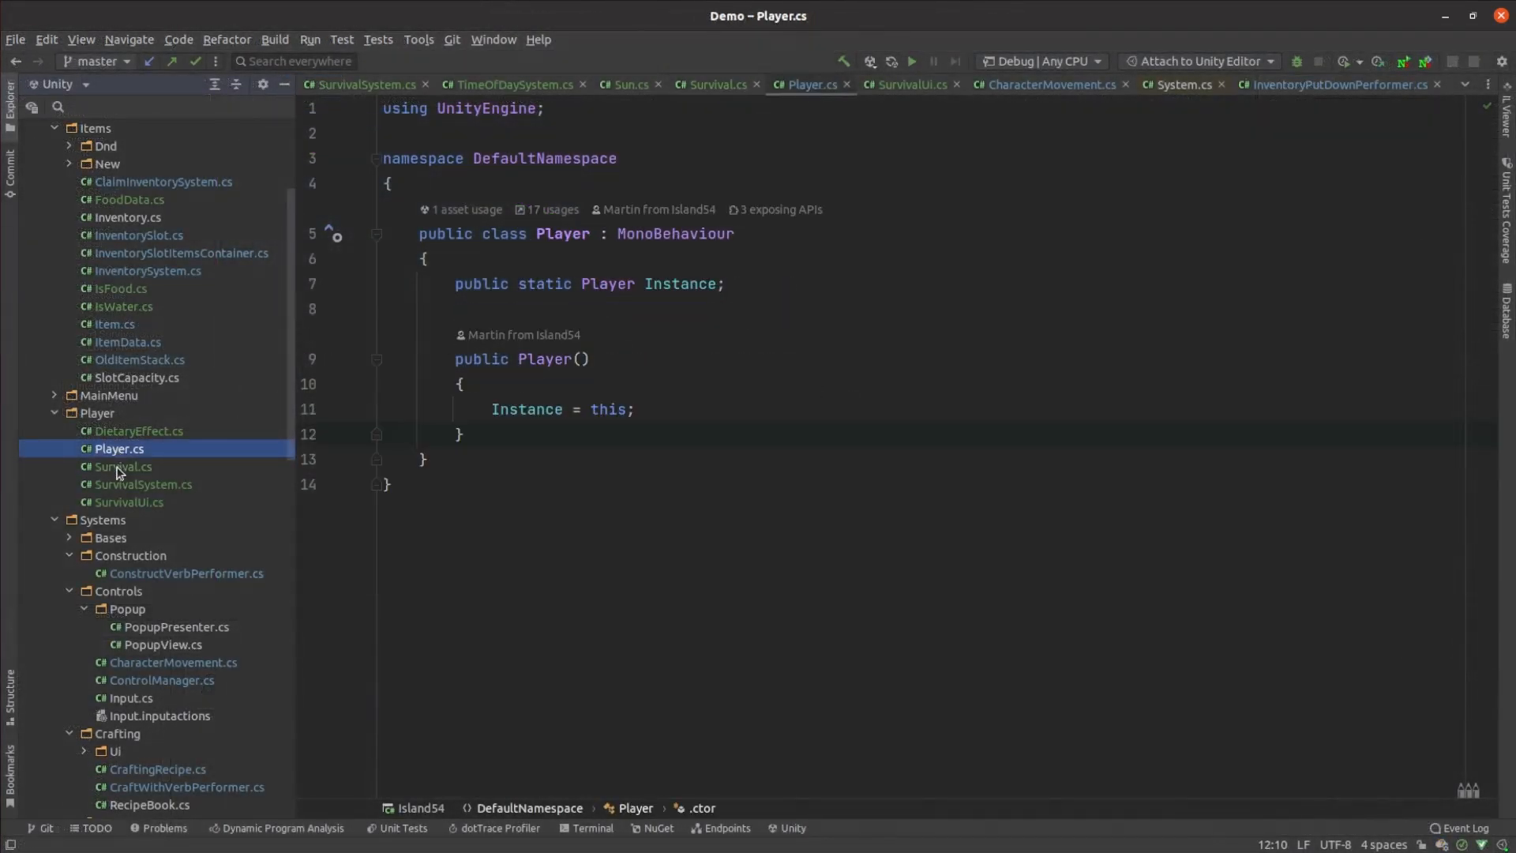
left_click(122, 466)
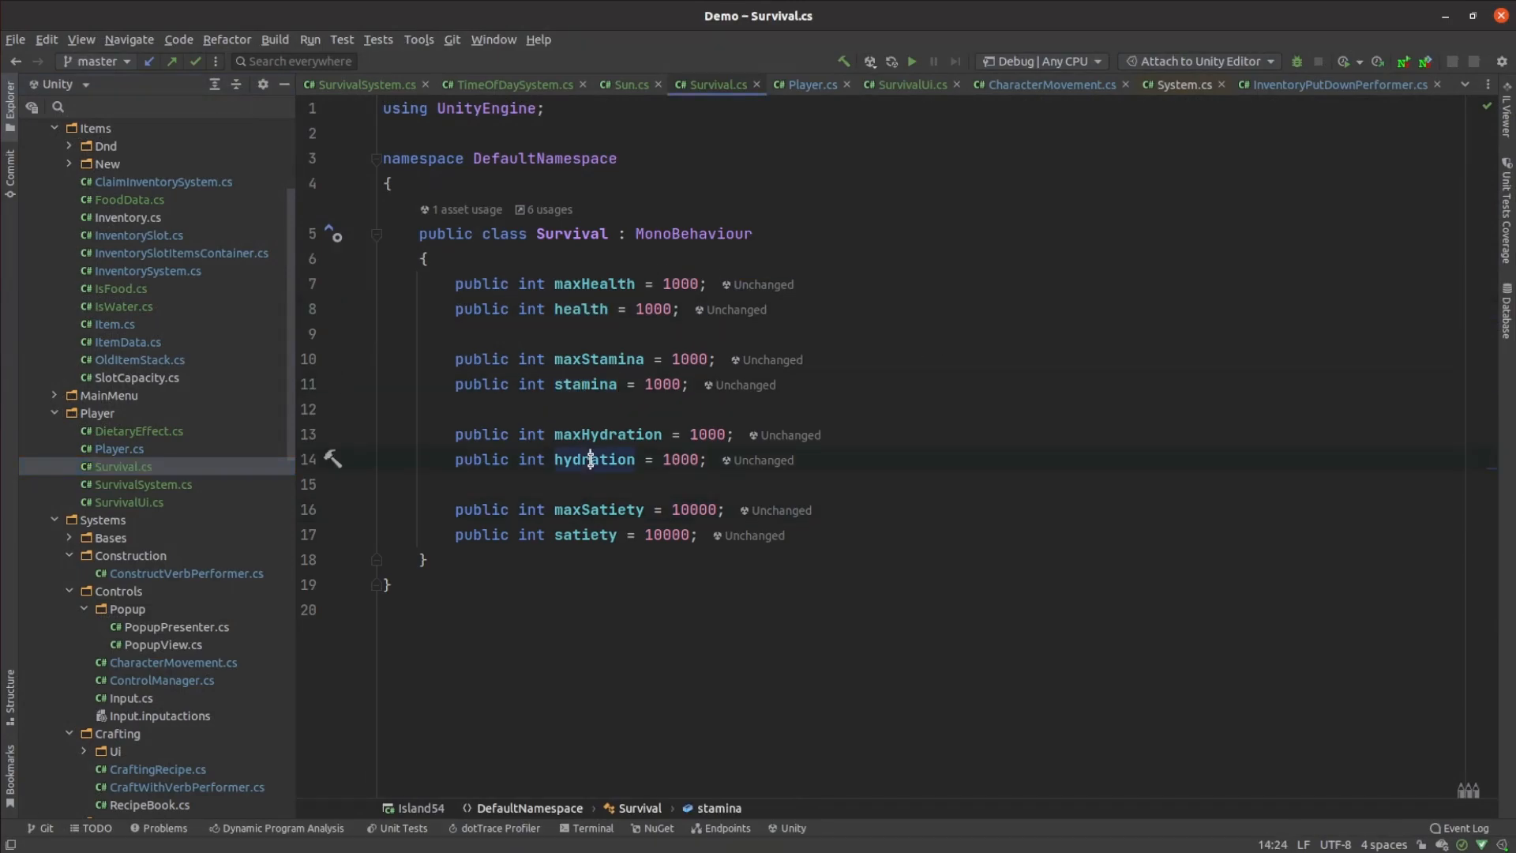
double_click(587, 536)
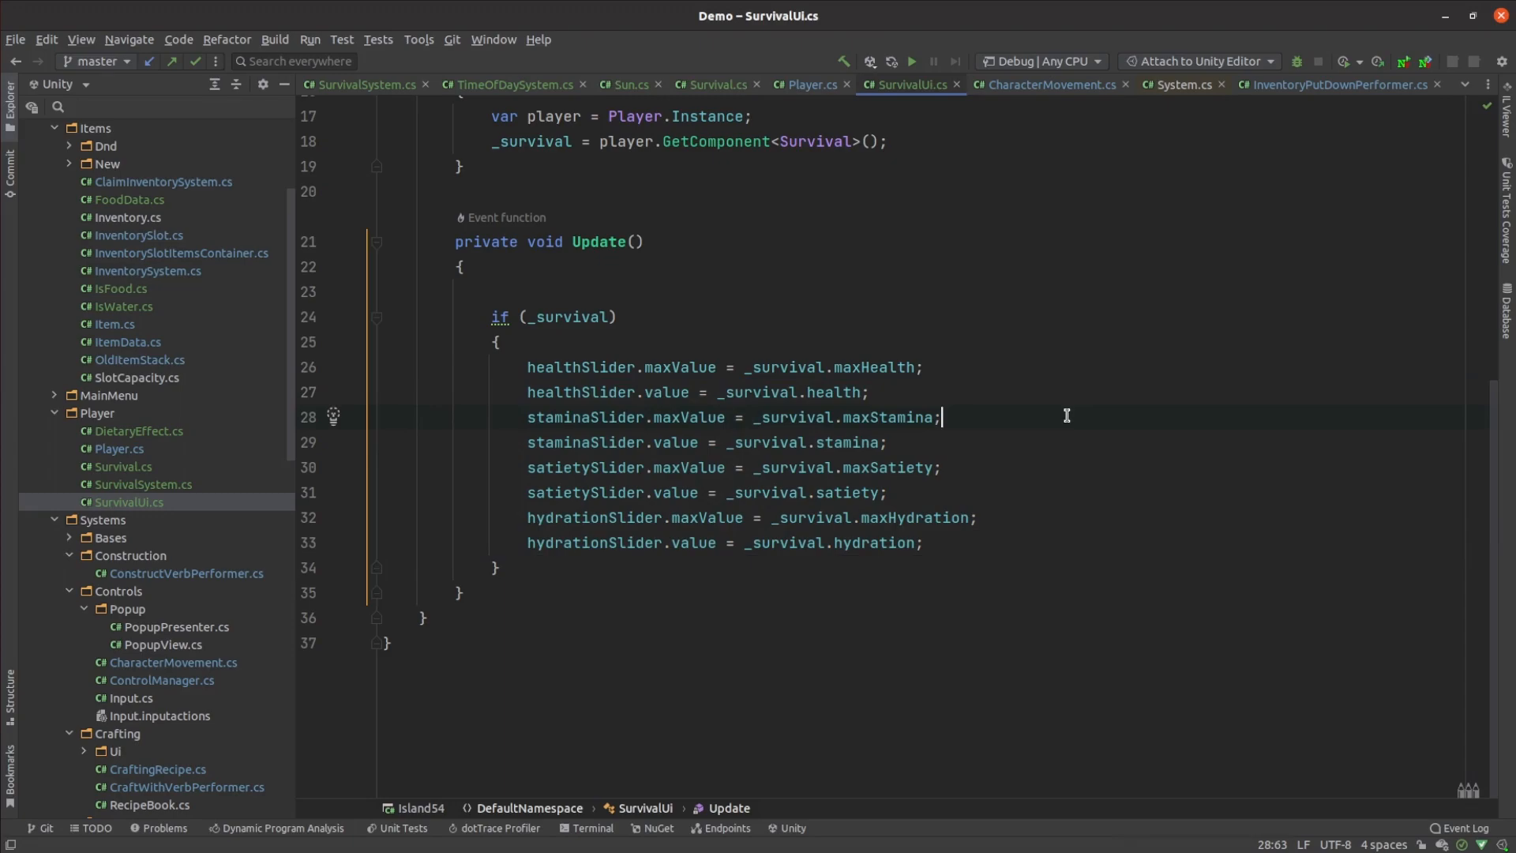
mouse_move(260, 505)
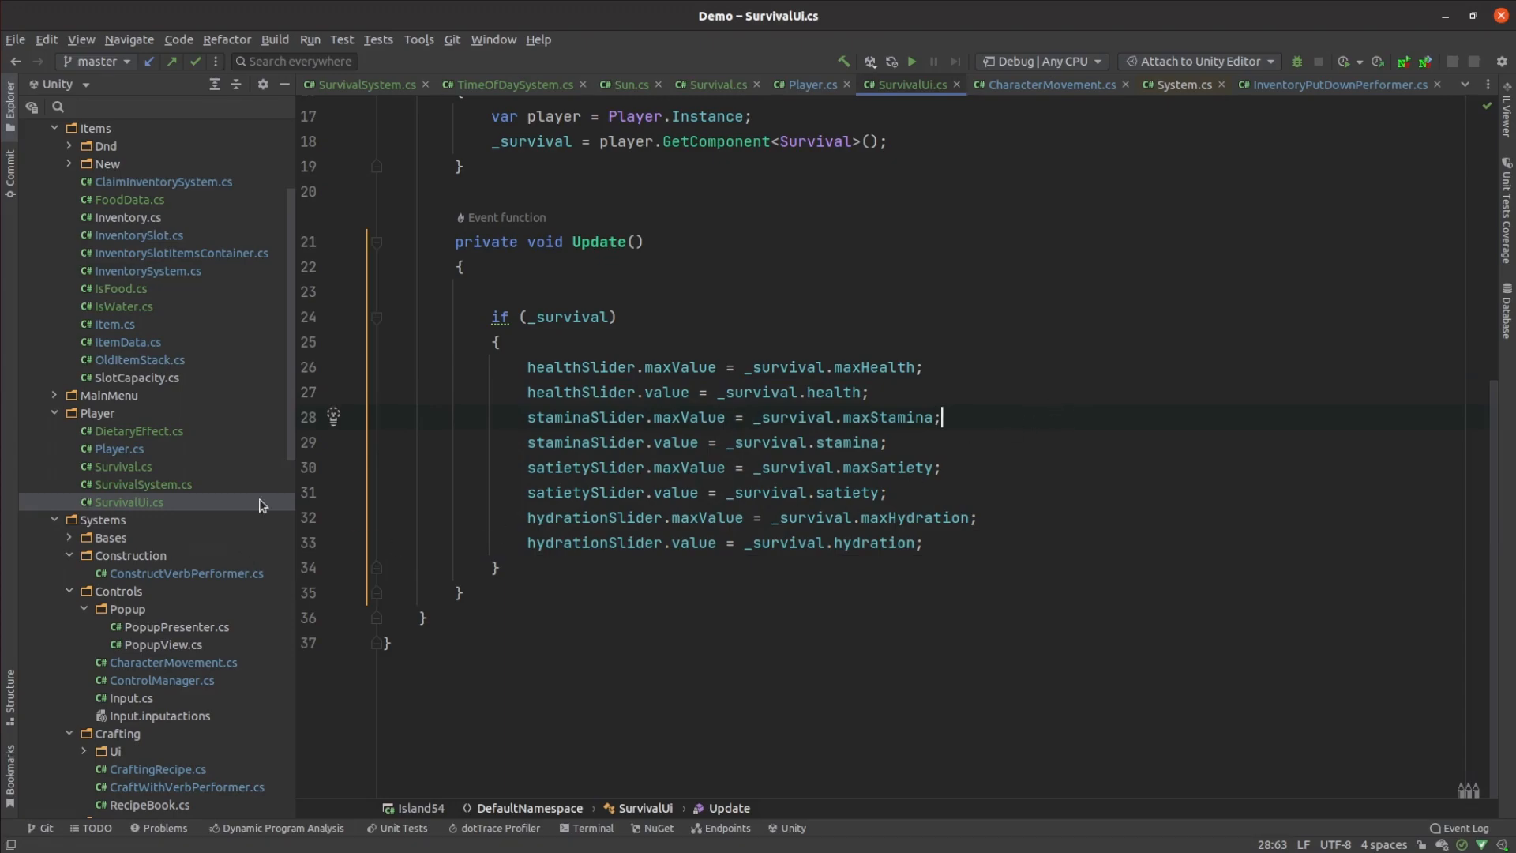
mouse_move(200, 497)
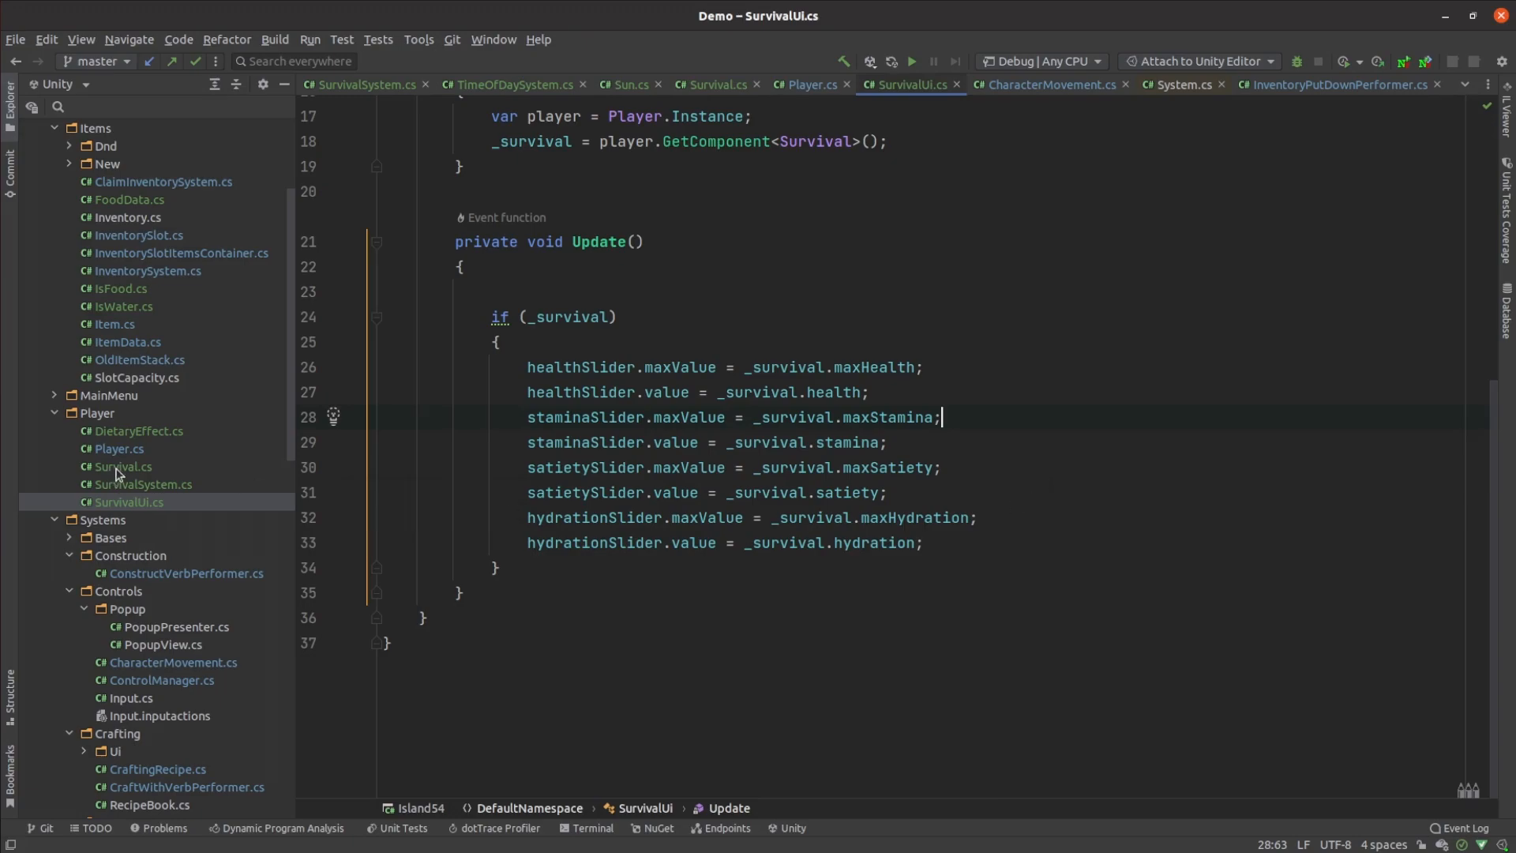
Step: Return from SurvivalUi to the Survival script with its maximum and current stat fields
left_click(713, 84)
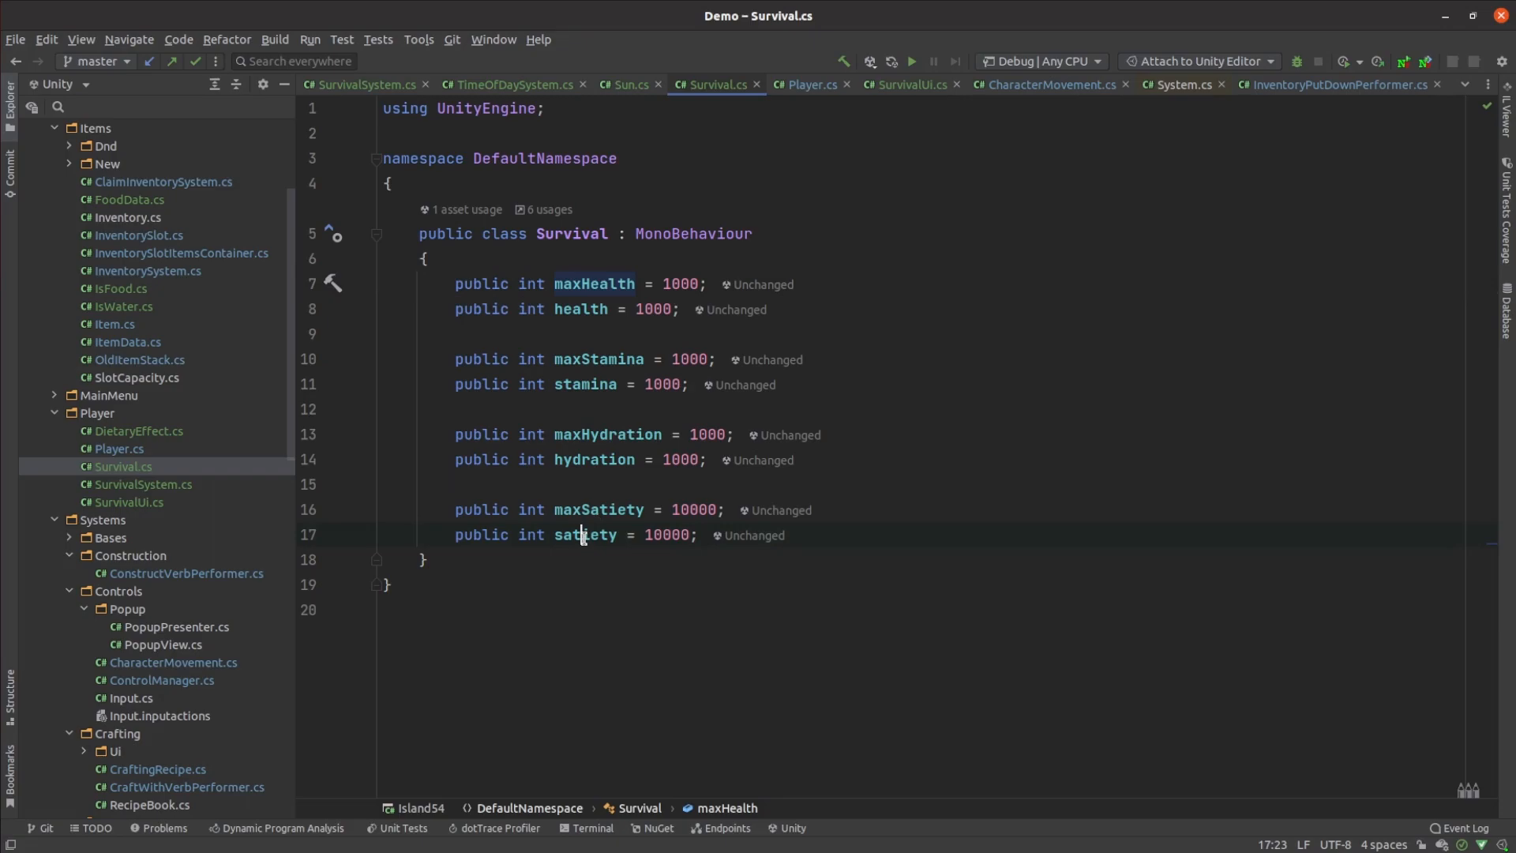
Step: Highlight the satiety field in the Survival script
double_click(581, 535)
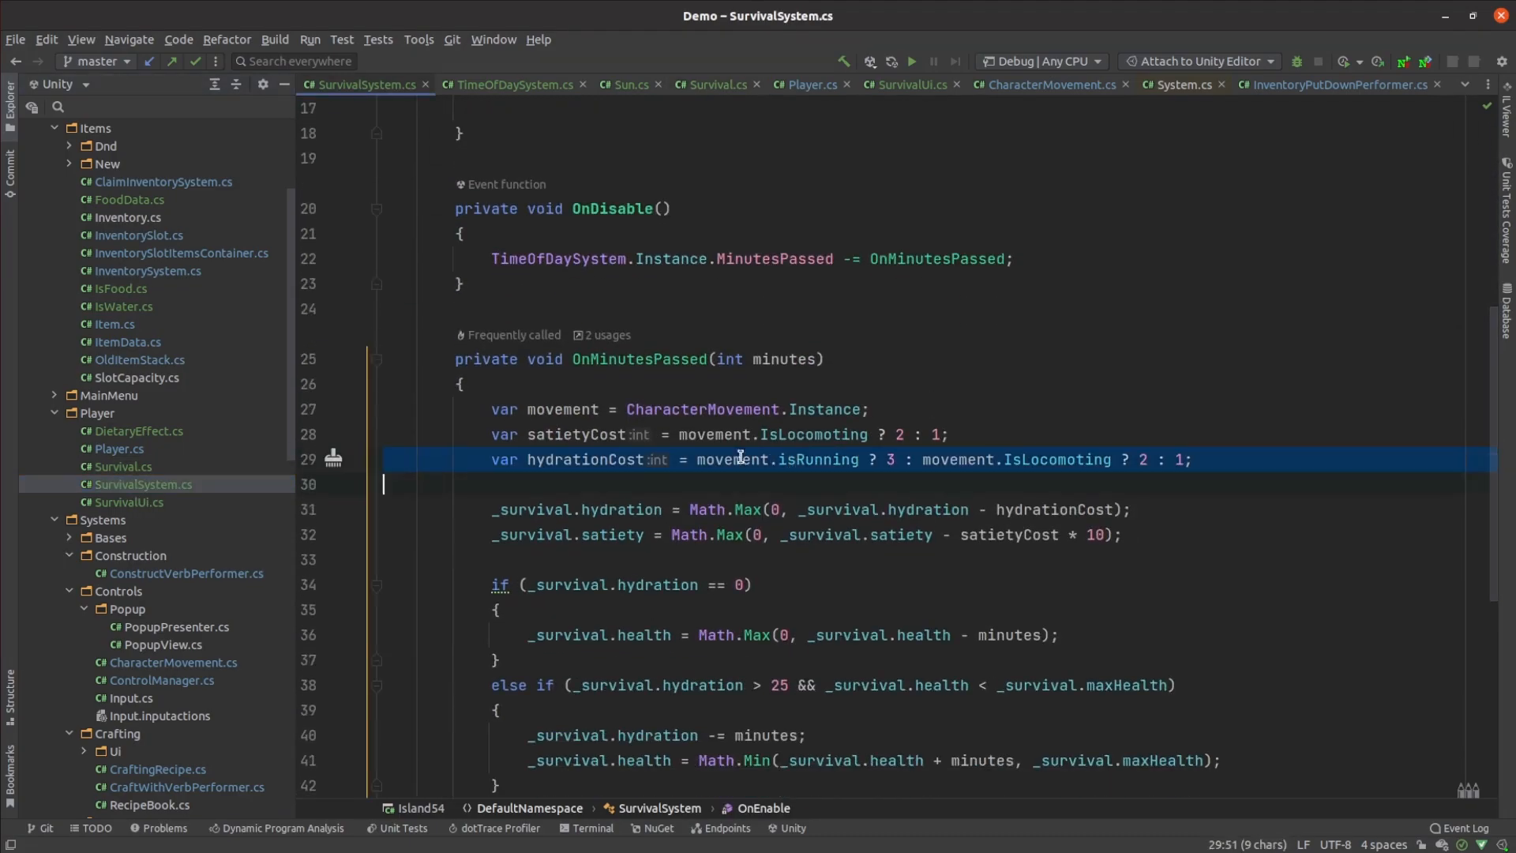
Step: In OnMinutesPassed, highlight health loss when dehydrated, stamina loss when starving and the stamina recovery line
scroll("down", 3)
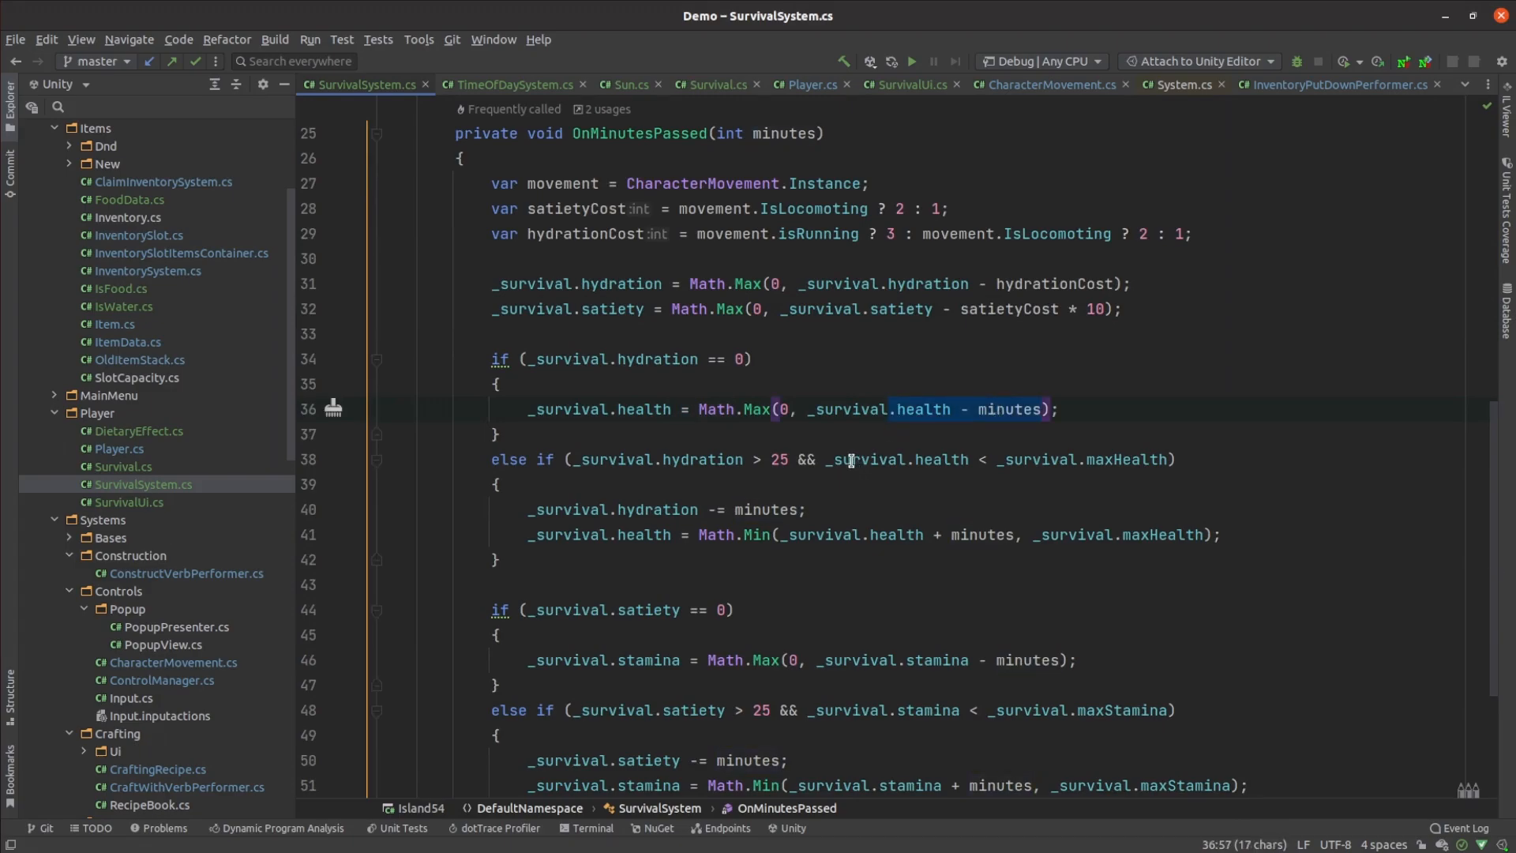
left_click(979, 536)
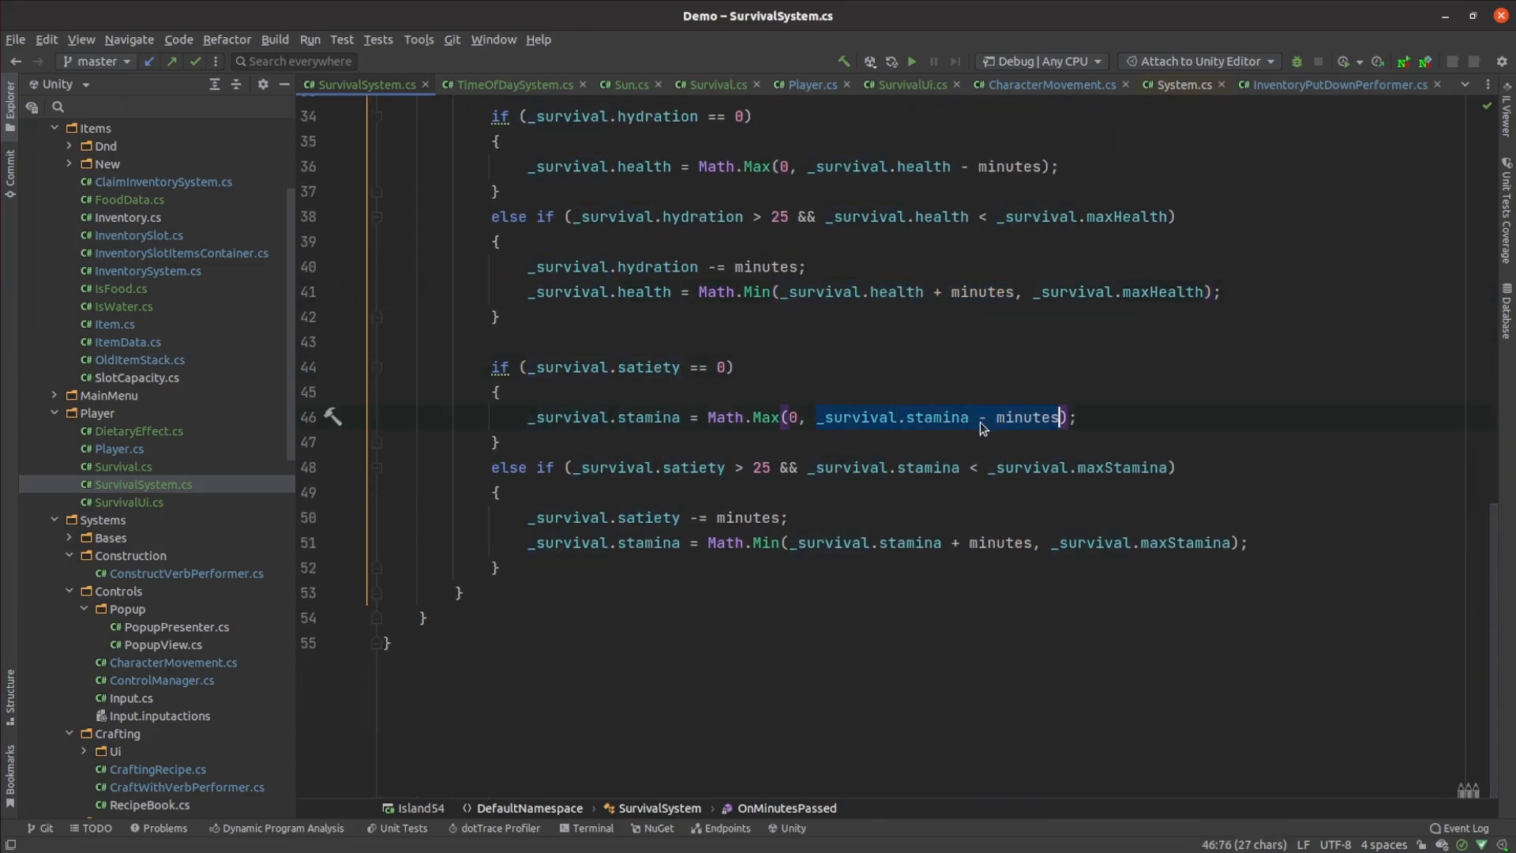
double_click(684, 467)
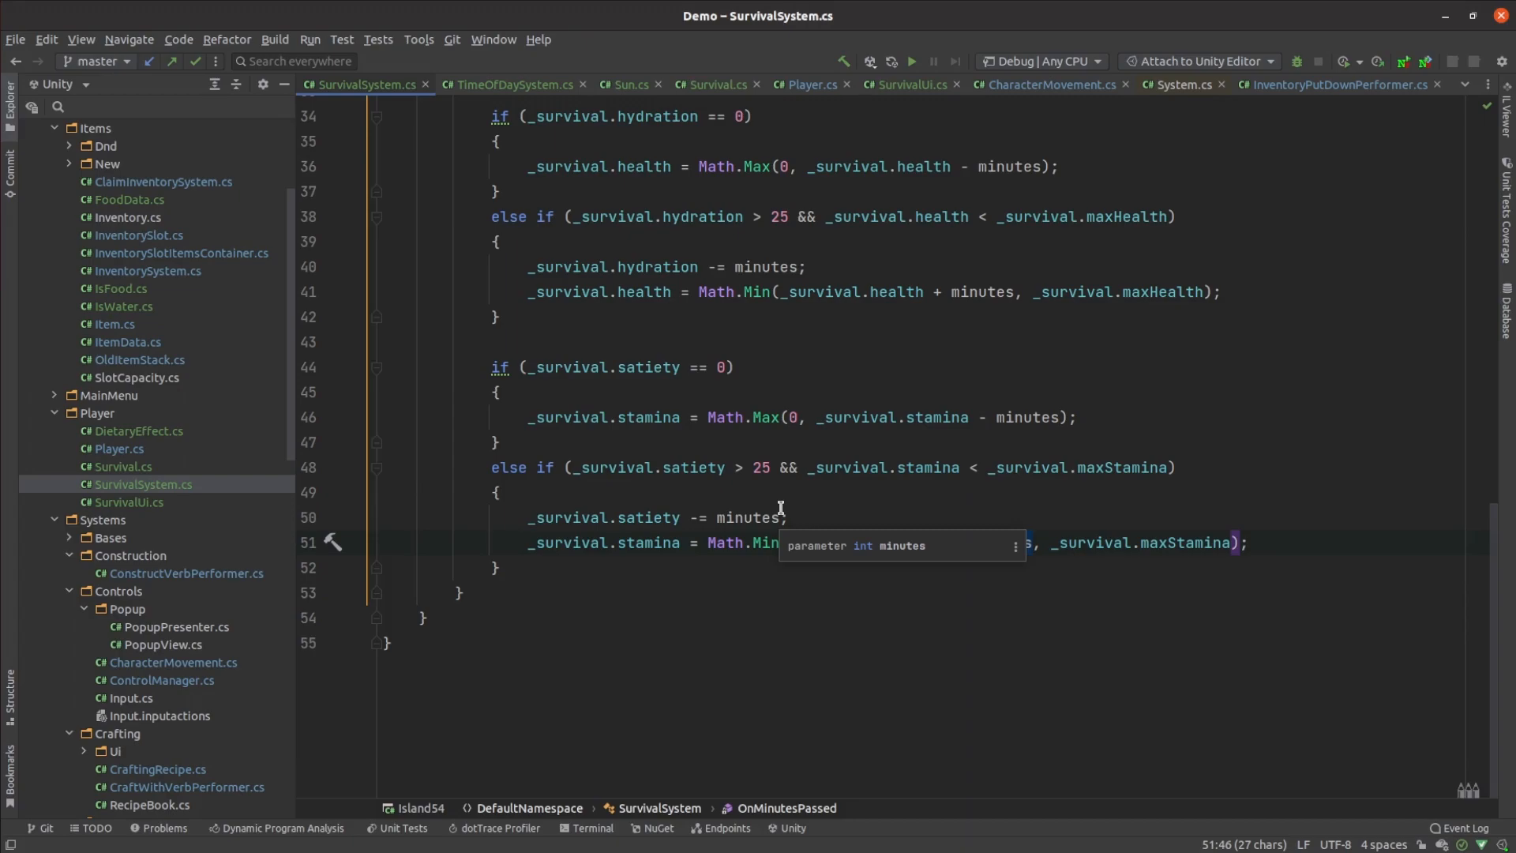
left_click(139, 430)
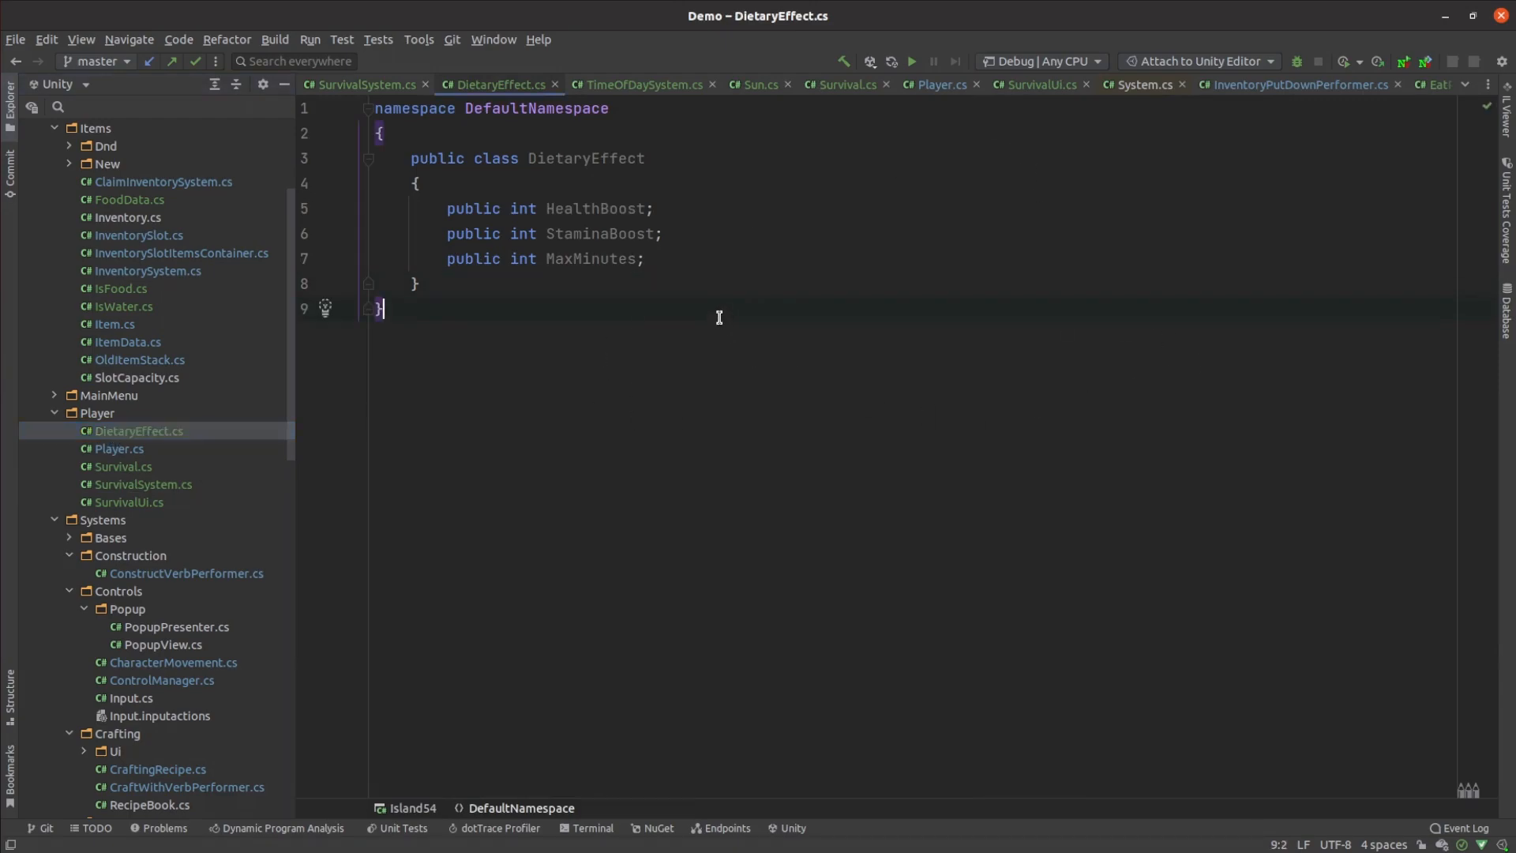
mouse_move(698, 270)
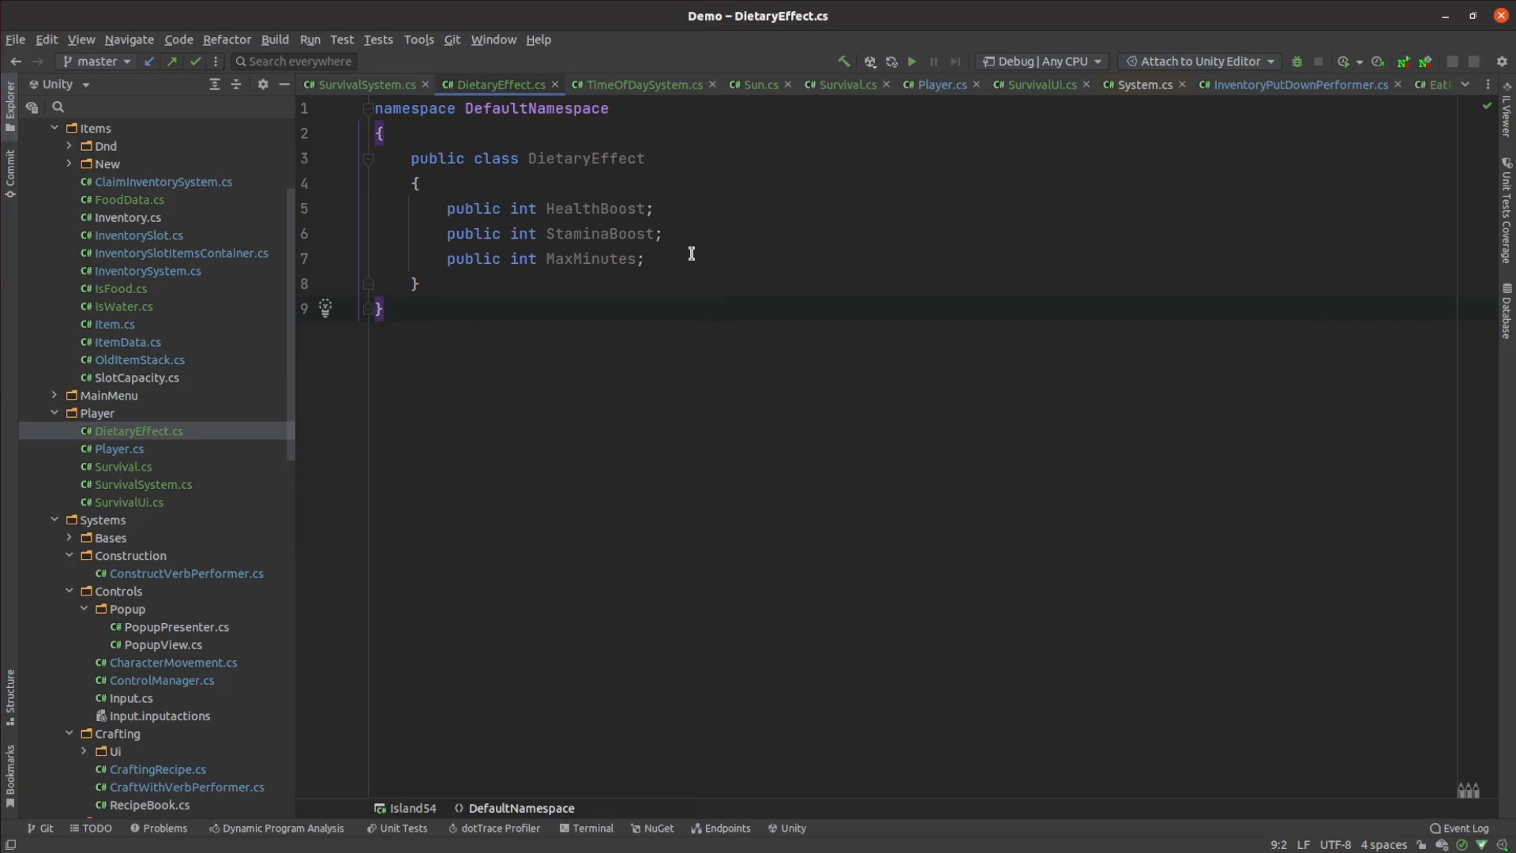
mouse_move(791, 368)
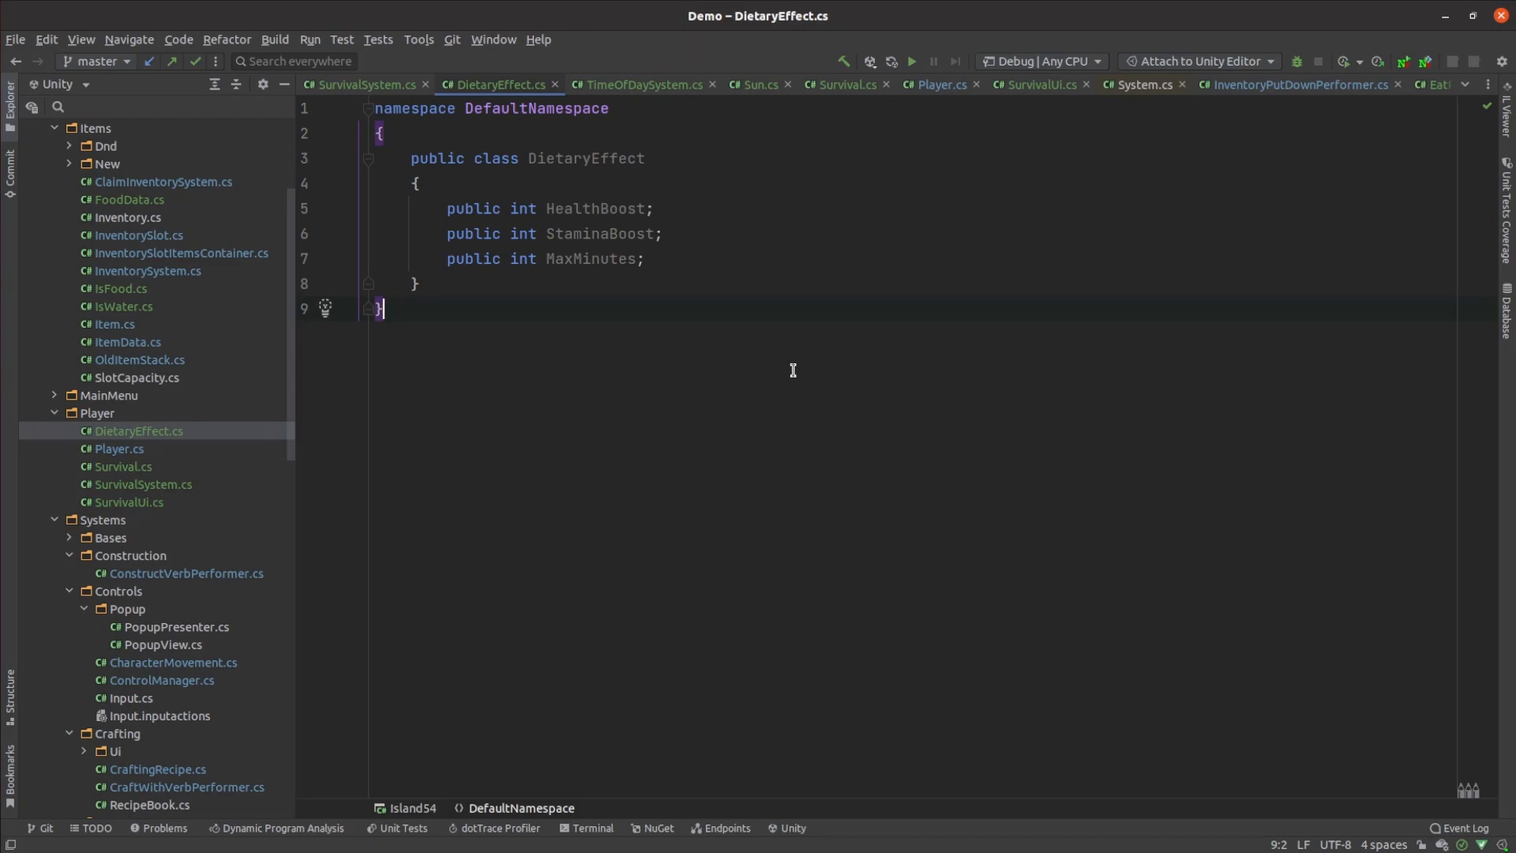
mouse_move(740, 370)
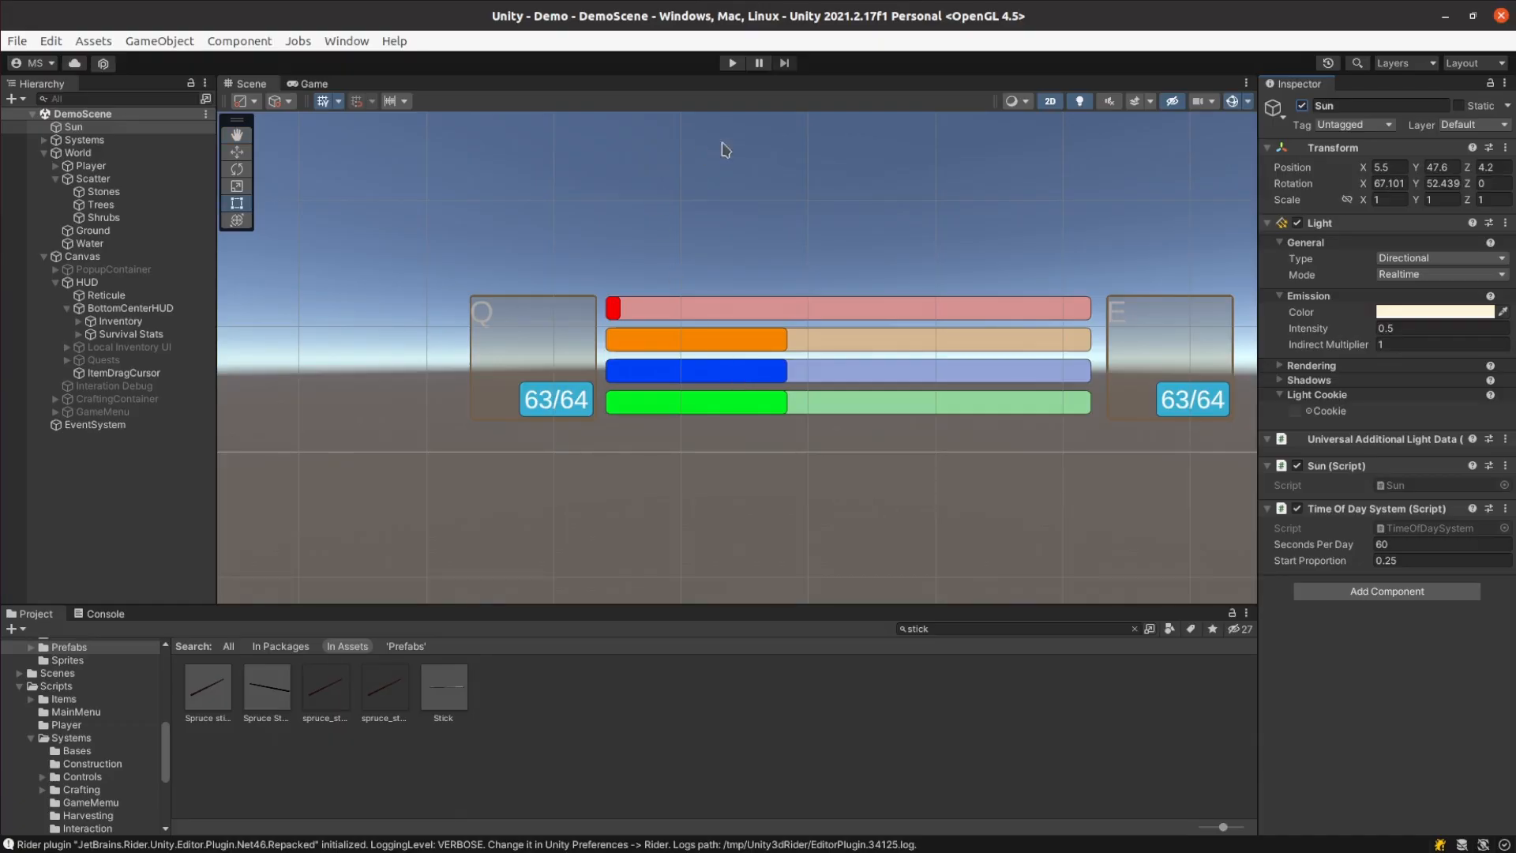
Step: Start Play mode so the island shows the day-night cycle and the four survival stat bars
left_click(731, 63)
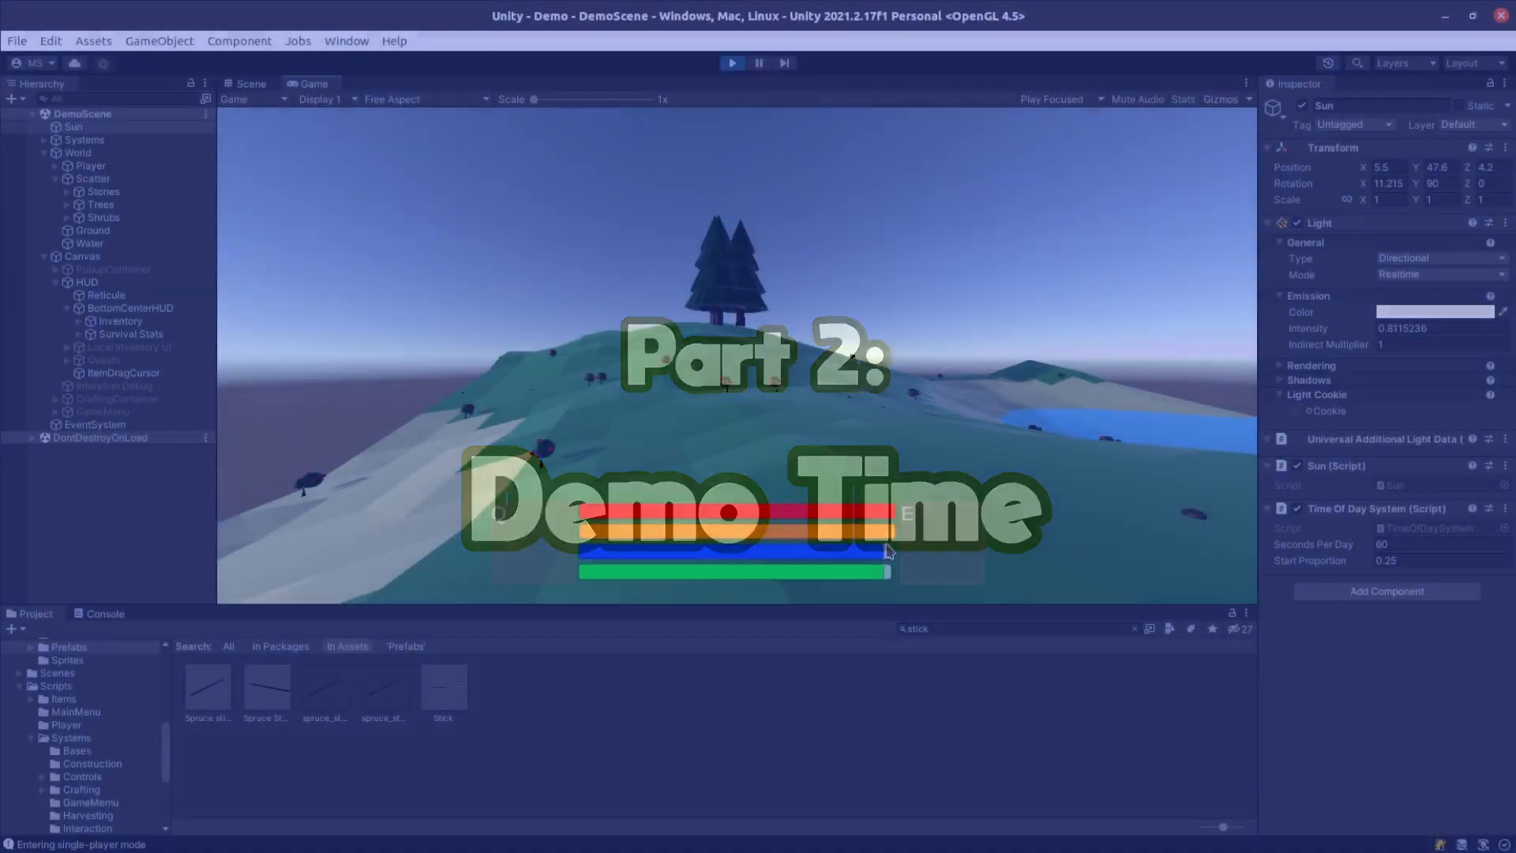